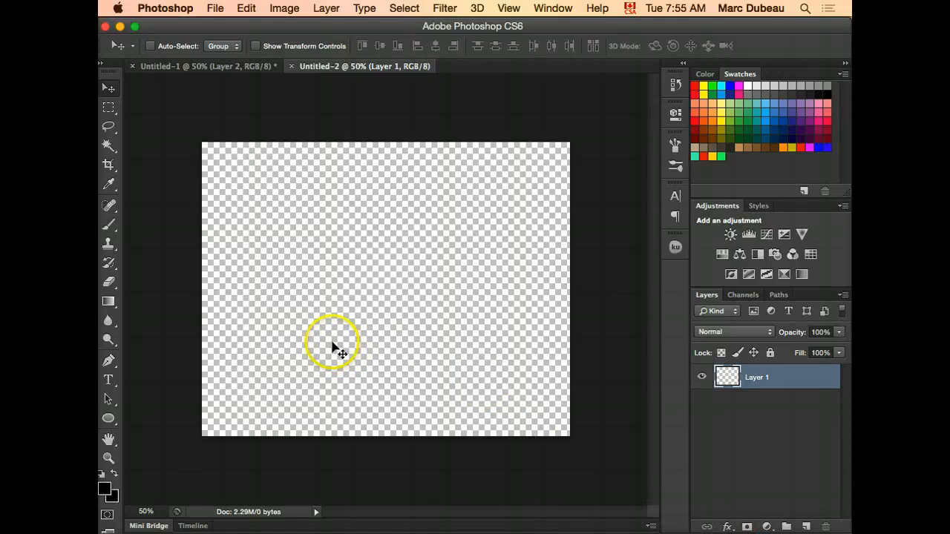
pyautogui.moveTo(340, 351)
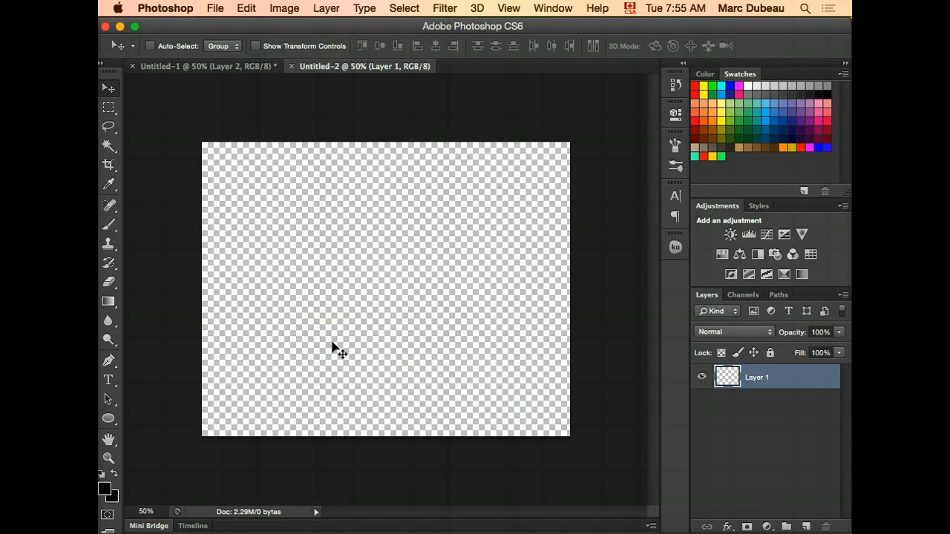
pyautogui.moveTo(250, 271)
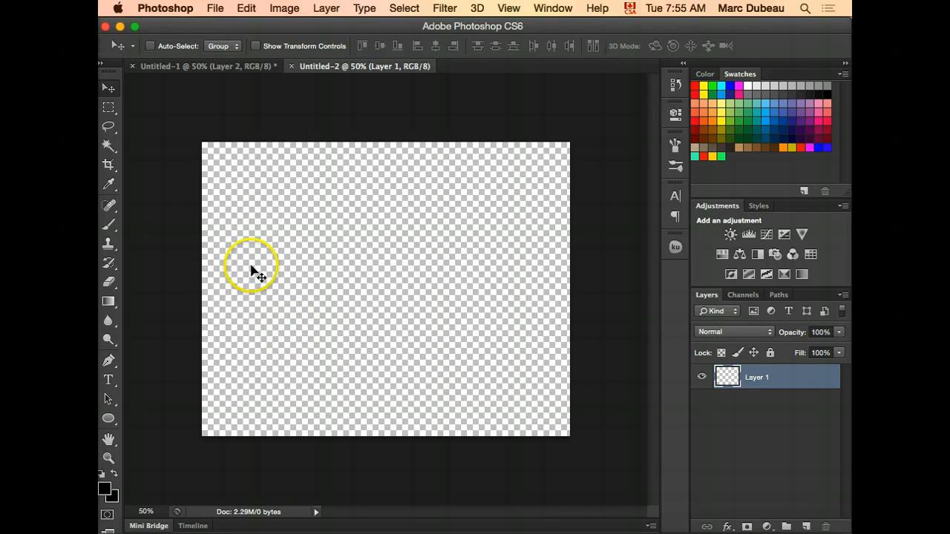
pyautogui.moveTo(134, 192)
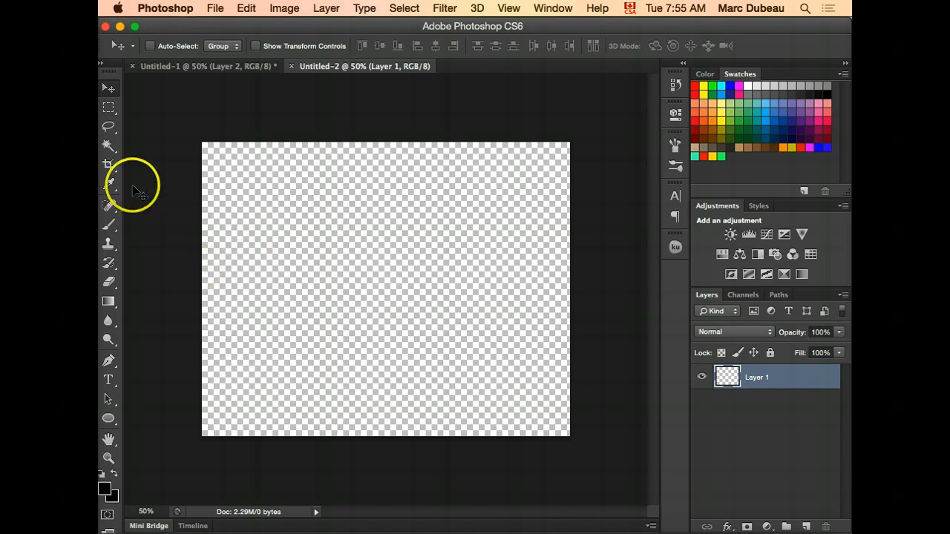
pyautogui.moveTo(241, 290)
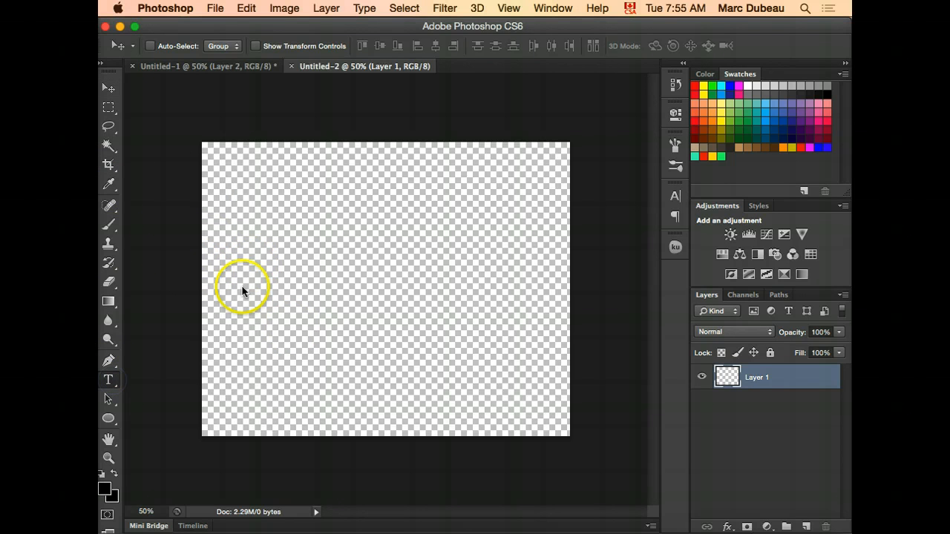
# Step: Start a horizontal type layer on the left side of the transparent canvas
pyautogui.click(108, 379)
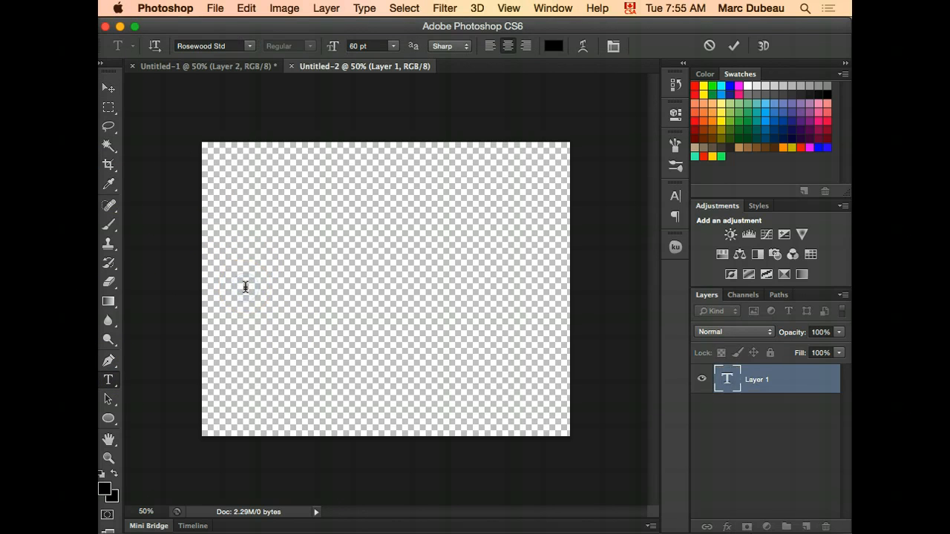
pyautogui.moveTo(237, 113)
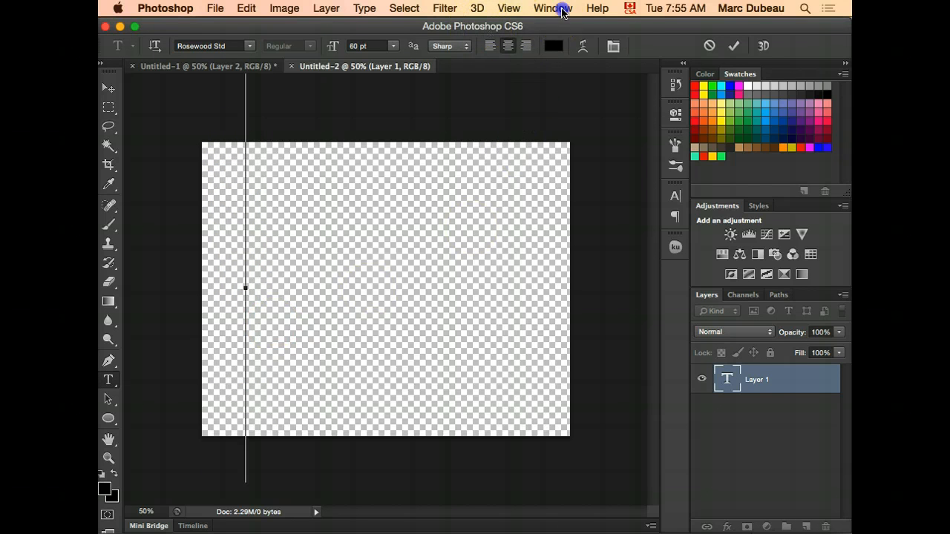
# Step: Reset the type's vertical scale to 100% in the Character panel, then close it
pyautogui.click(552, 8)
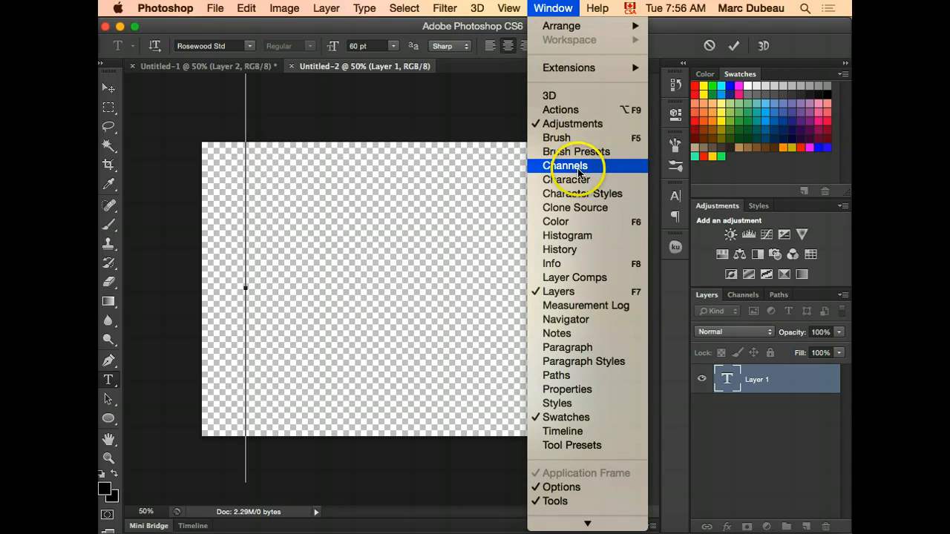
pyautogui.moveTo(567, 179)
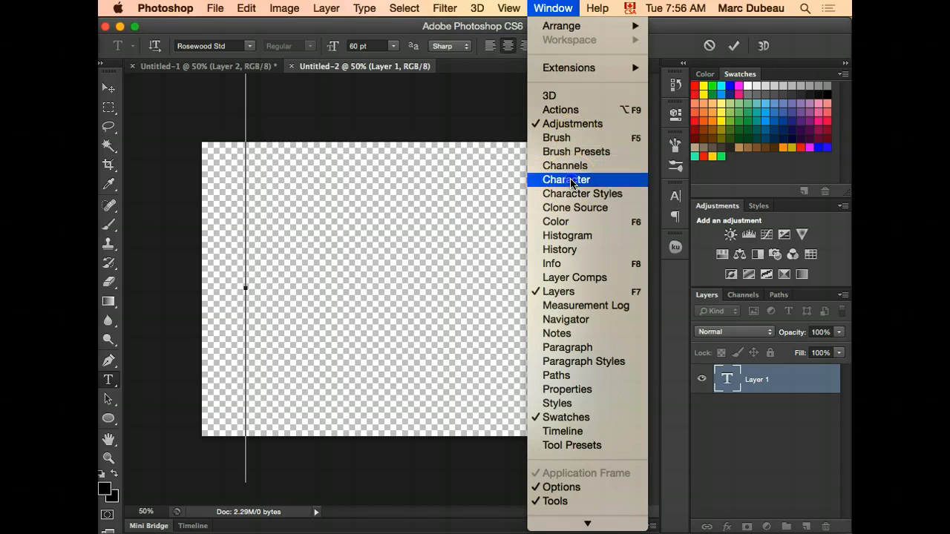
pyautogui.click(566, 179)
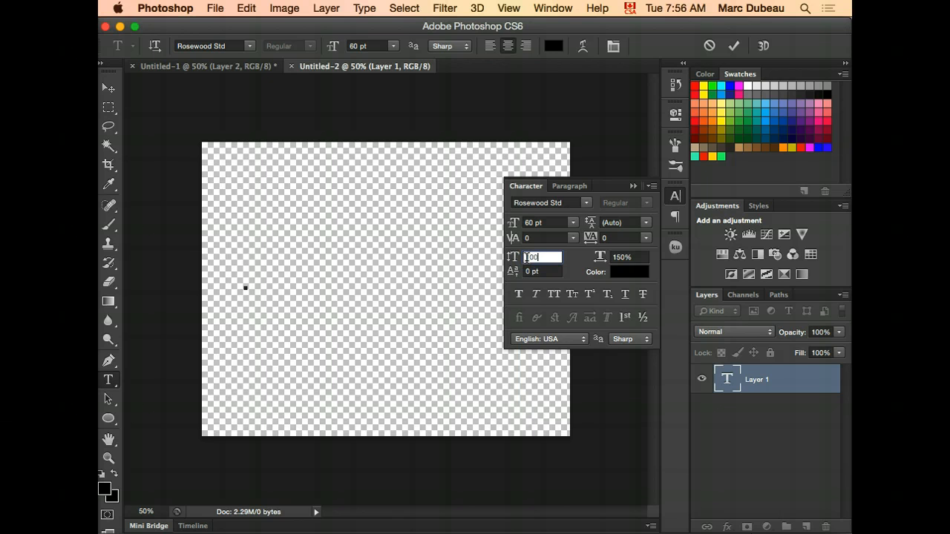
pyautogui.moveTo(539, 238)
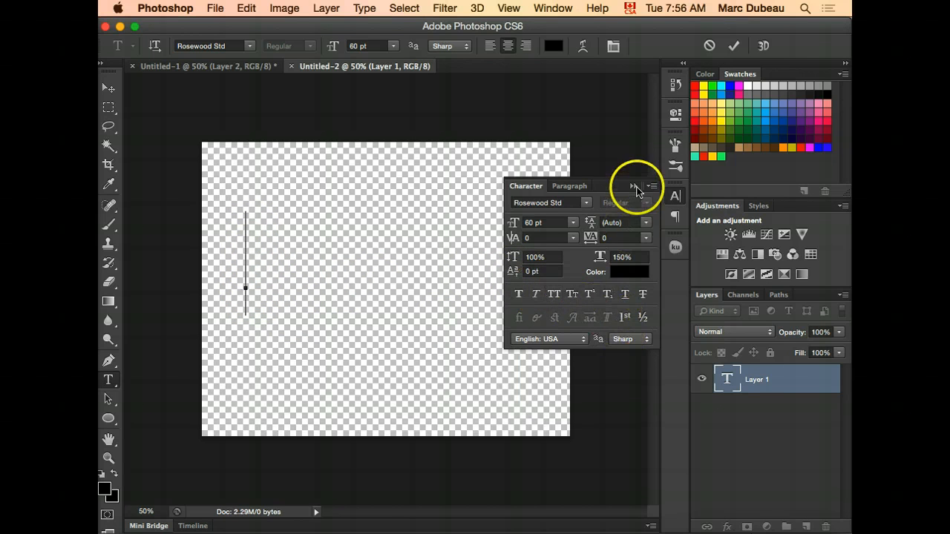
pyautogui.click(632, 186)
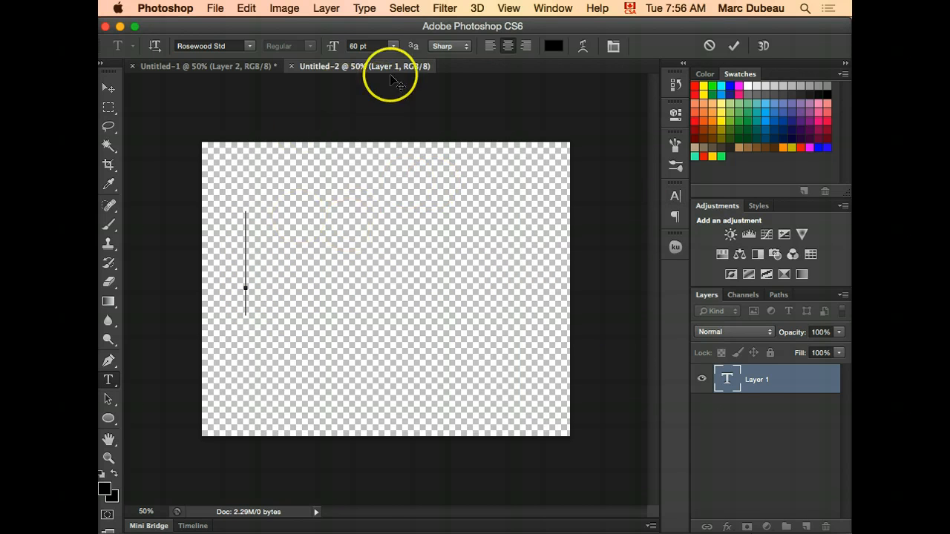
# Step: Set 18 pt Rosewood Std type and enter the name 'DUBEAU' on the canvas
pyautogui.click(392, 46)
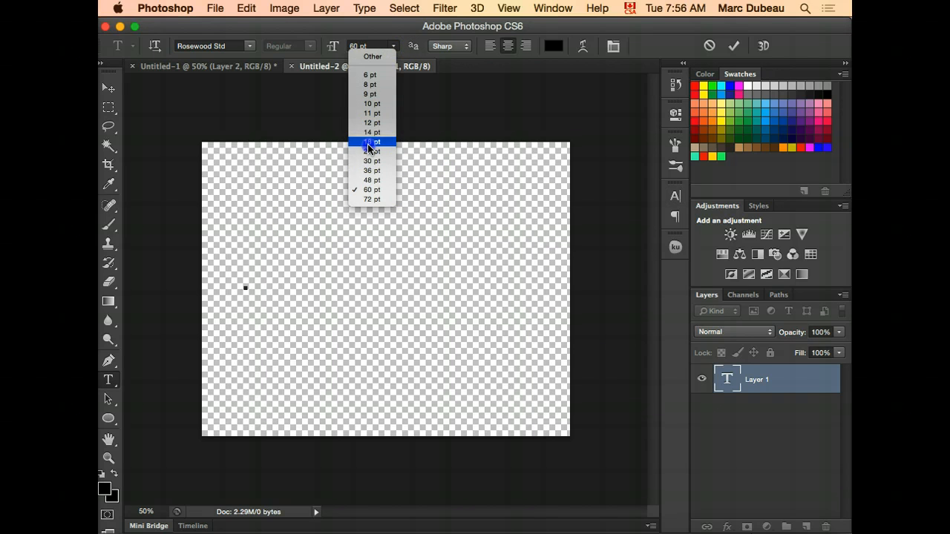
pyautogui.click(372, 142)
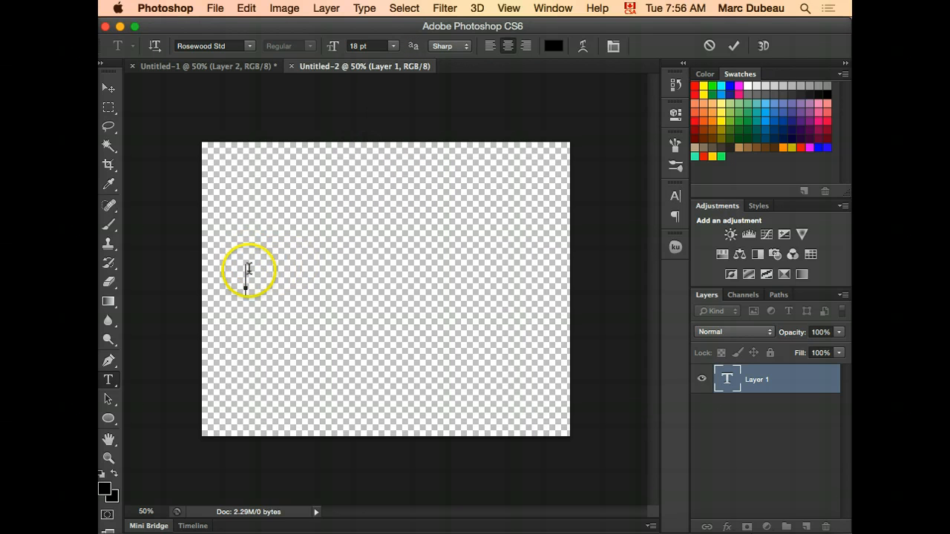
pyautogui.moveTo(109, 381)
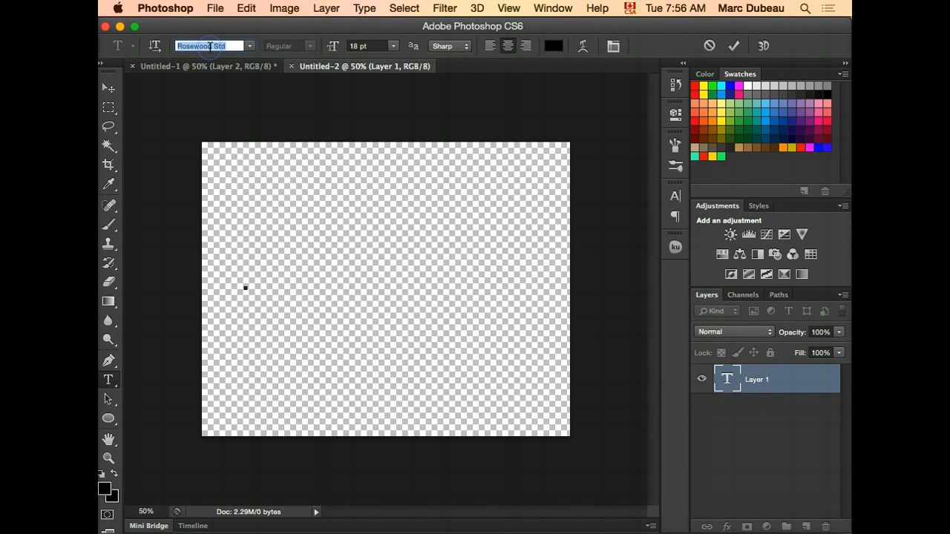
pyautogui.moveTo(210, 46)
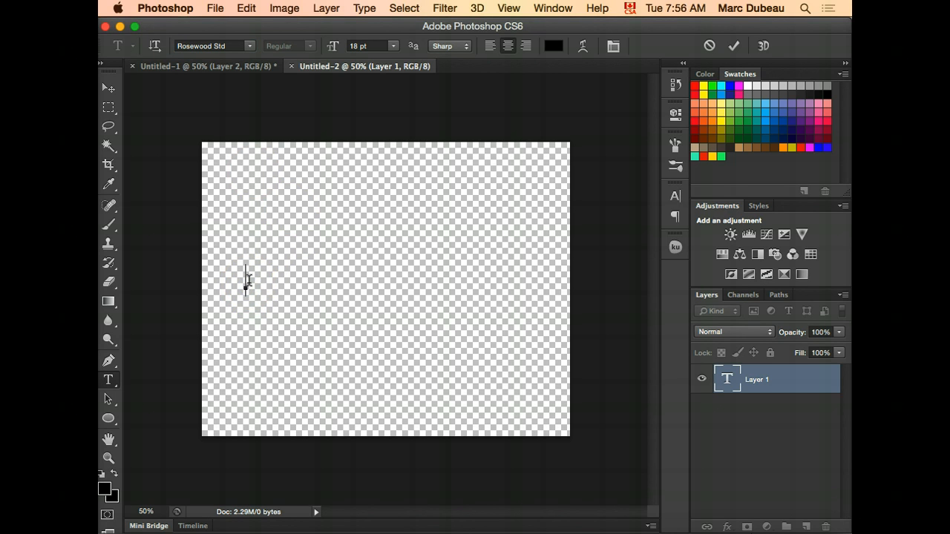
pyautogui.write('DUBEAU')
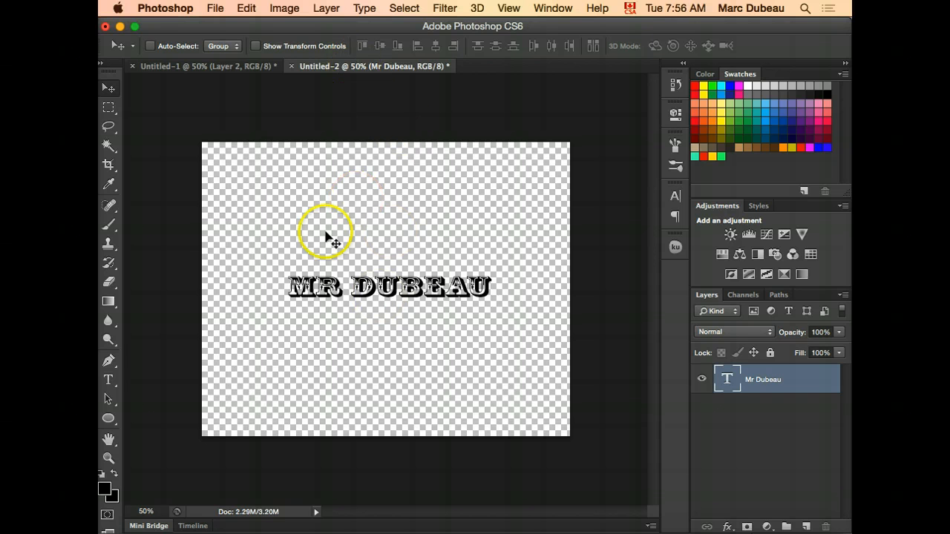
pyautogui.moveTo(107, 89)
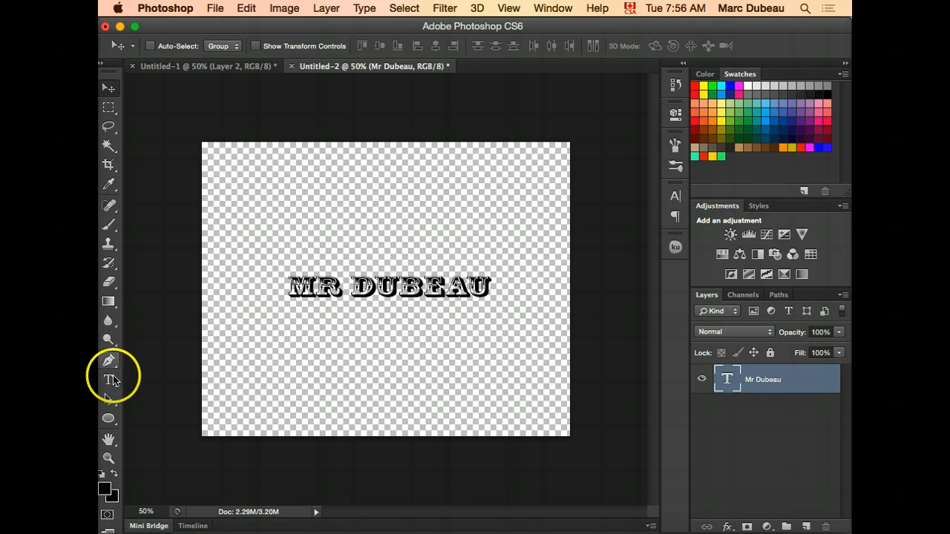
# Step: Return to the Type tool after centring the MR DUBEAU text
pyautogui.click(108, 380)
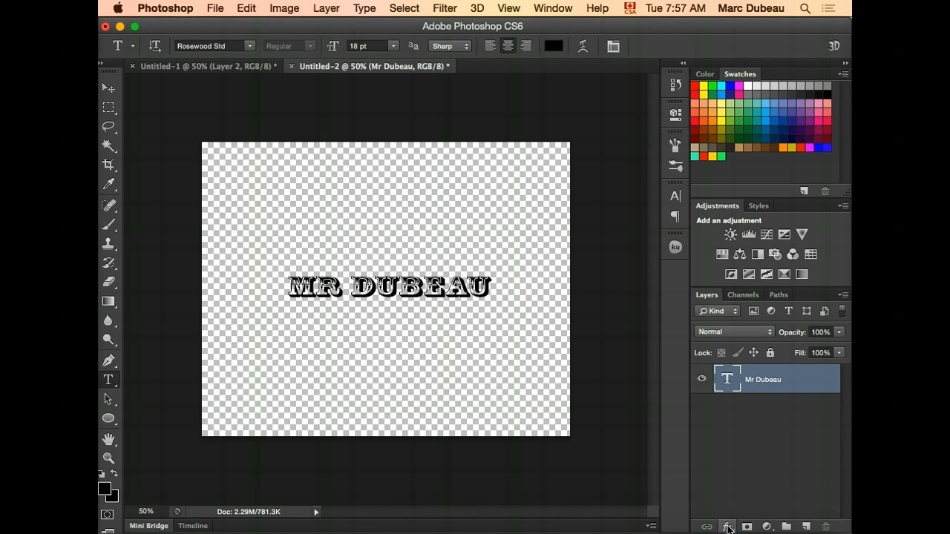
# Step: Add a red outside Stroke effect, 3 px wide at 98% opacity
pyautogui.click(726, 527)
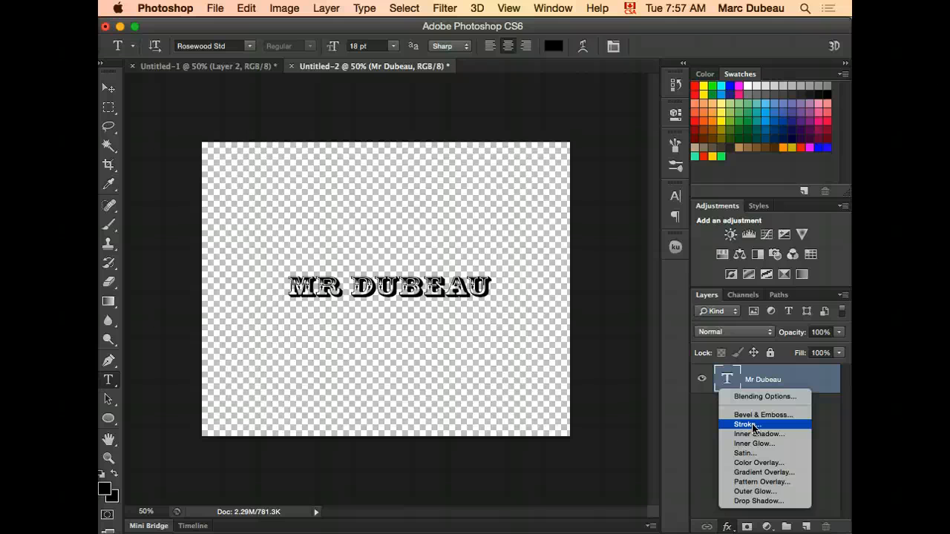
pyautogui.click(746, 424)
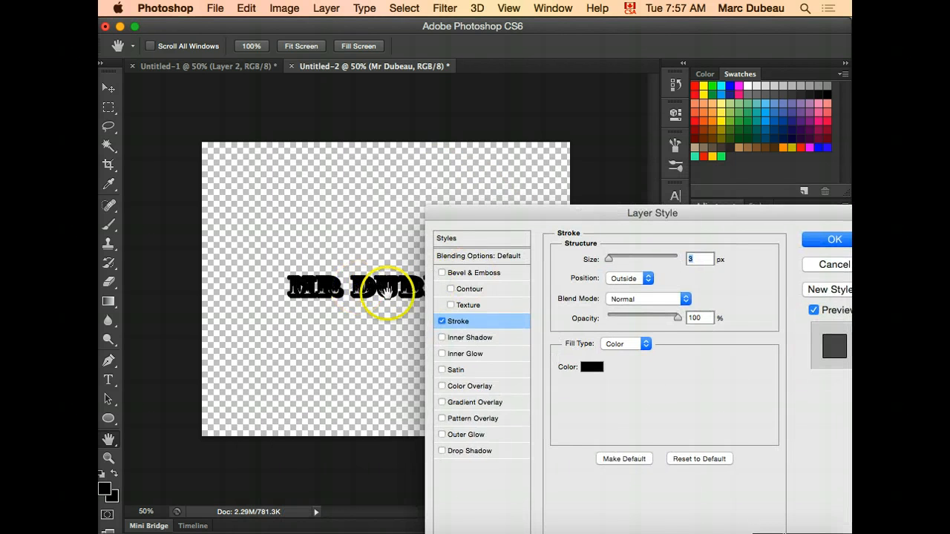
pyautogui.click(592, 366)
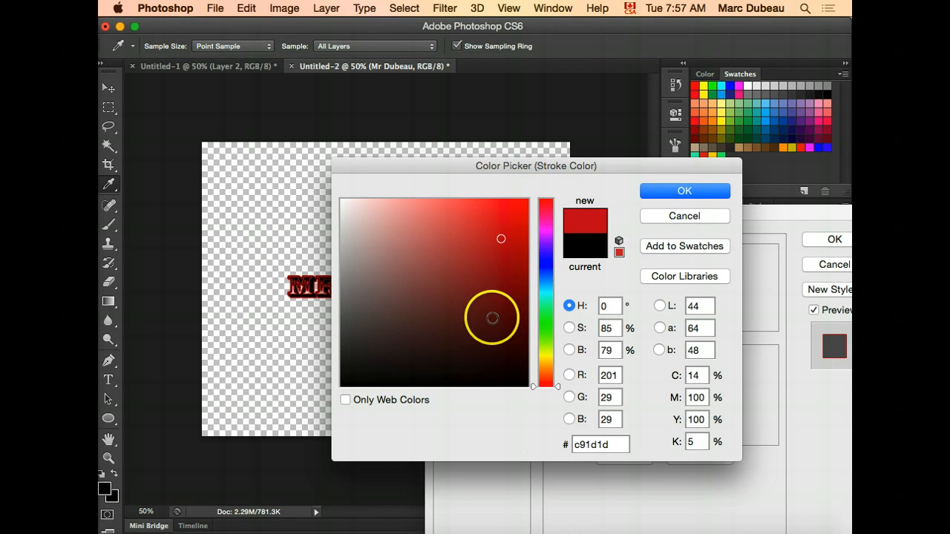
pyautogui.moveTo(536, 165); pyautogui.dragTo(696, 162)
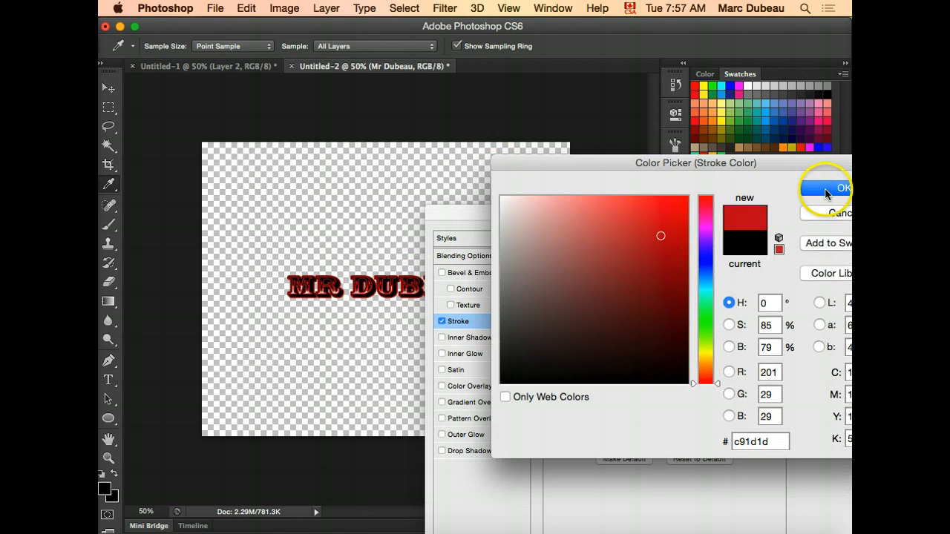
pyautogui.click(843, 188)
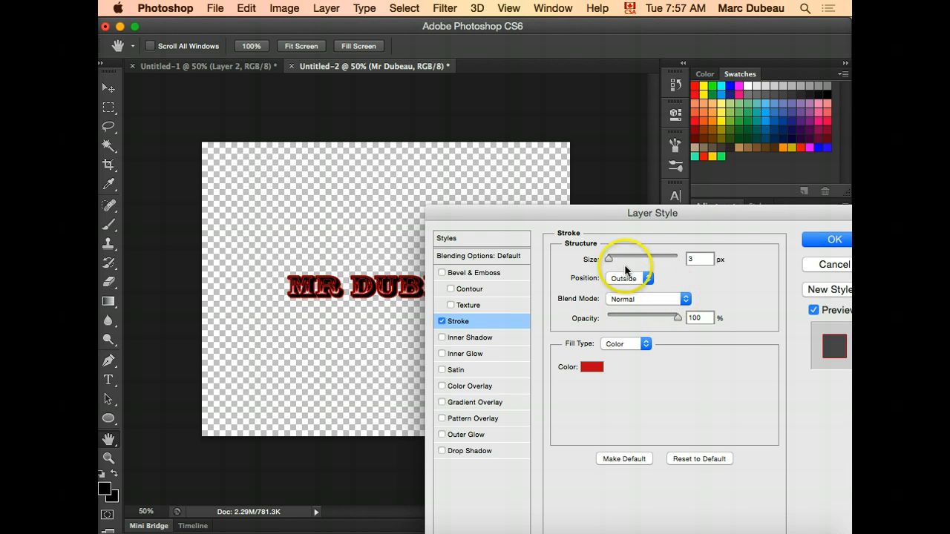
pyautogui.moveTo(609, 257); pyautogui.dragTo(616, 257)
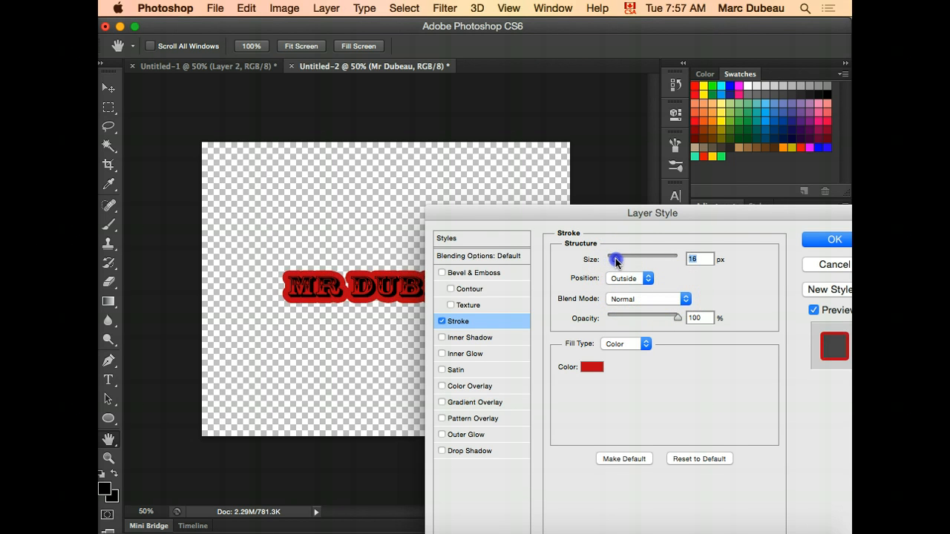
pyautogui.moveTo(616, 259); pyautogui.dragTo(609, 259)
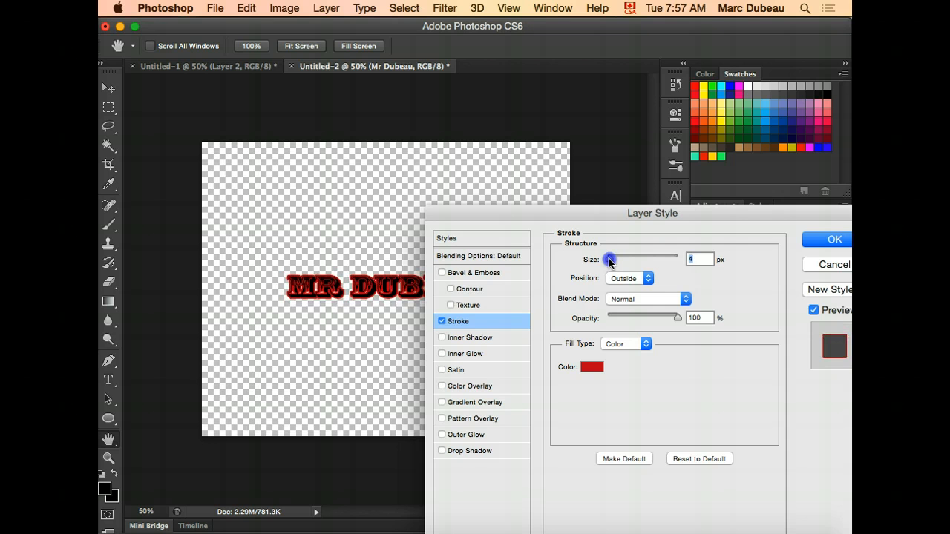
pyautogui.moveTo(610, 257); pyautogui.dragTo(608, 258)
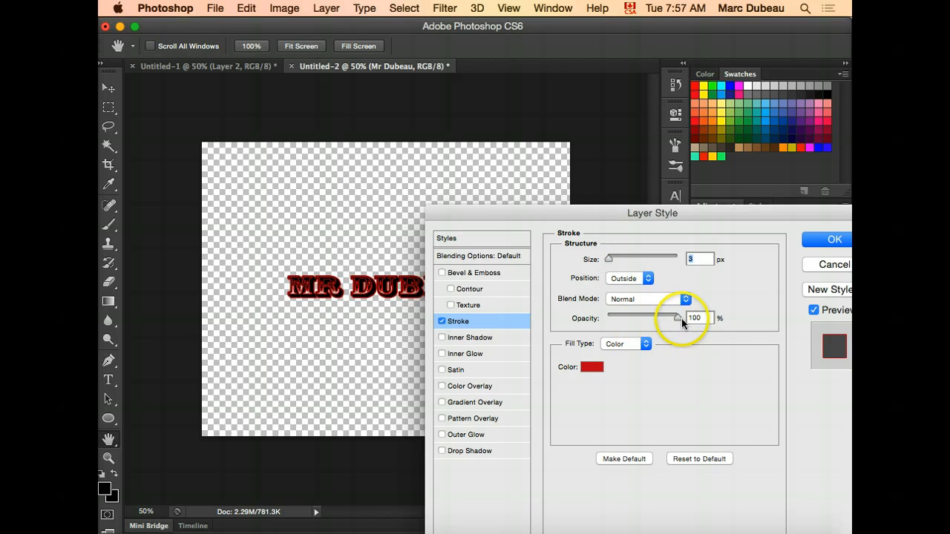
pyautogui.moveTo(677, 318); pyautogui.dragTo(656, 319)
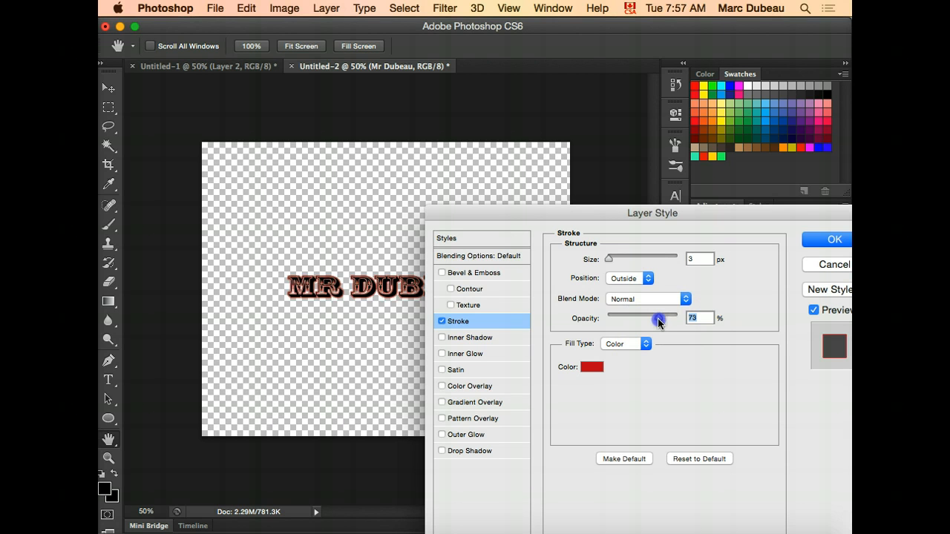
pyautogui.moveTo(654, 317); pyautogui.dragTo(674, 318)
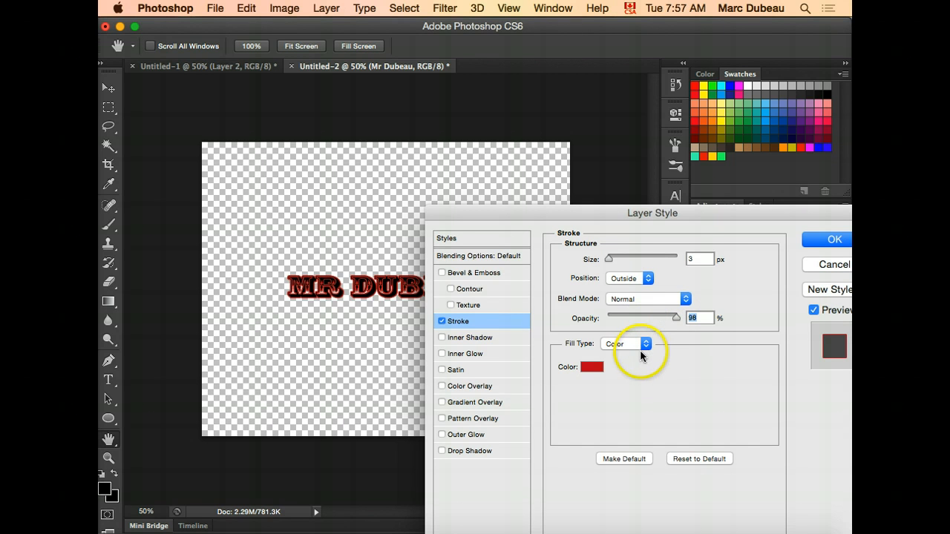
# Step: Try a Rainbow gradient stroke fill, revert to solid red, and apply the style
pyautogui.click(625, 344)
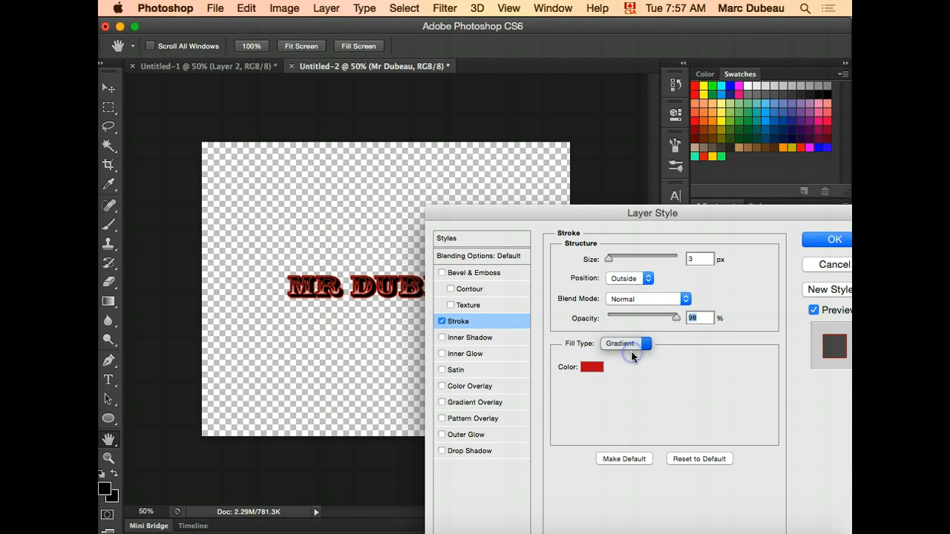
pyautogui.click(625, 342)
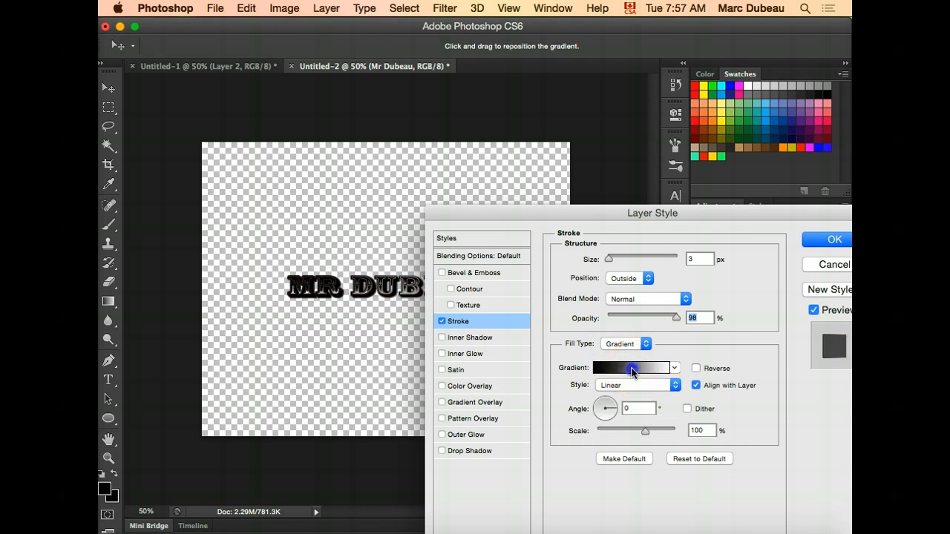
pyautogui.click(631, 368)
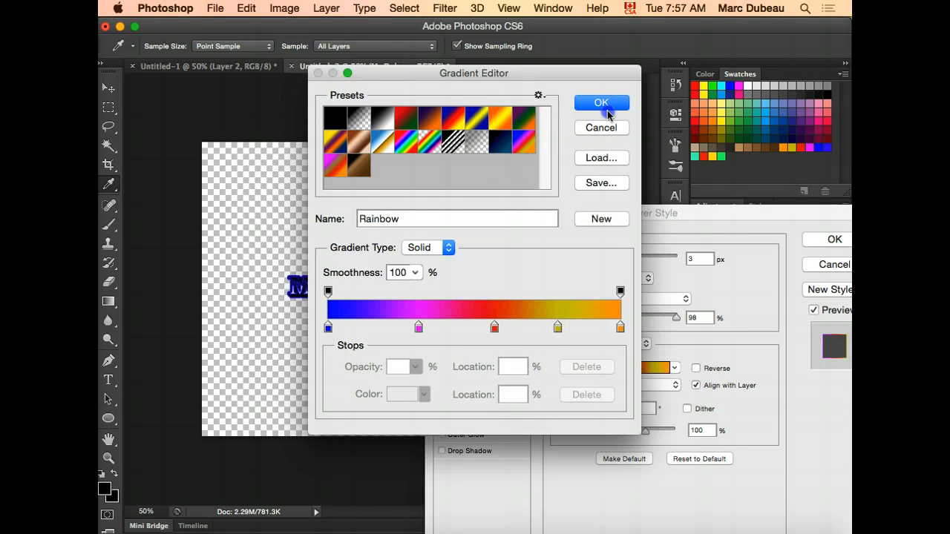
pyautogui.click(601, 102)
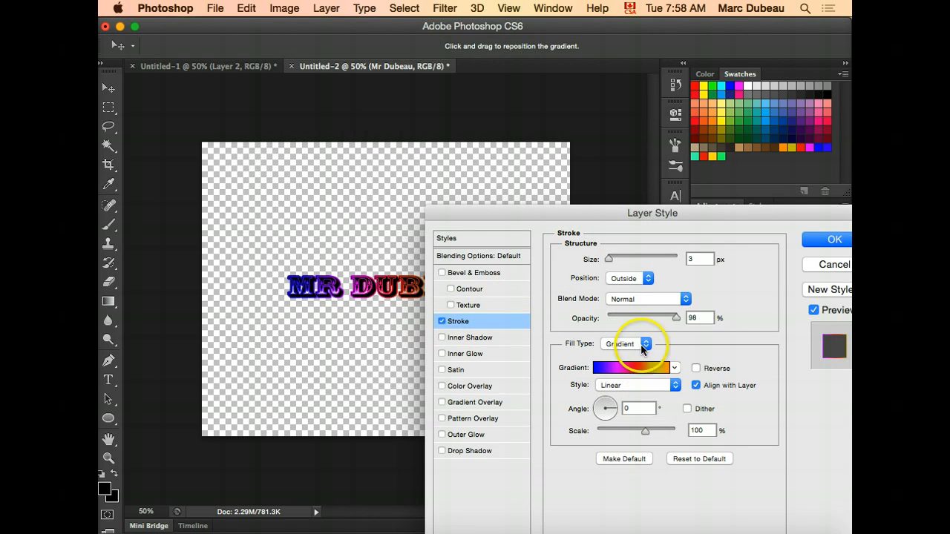
pyautogui.click(627, 343)
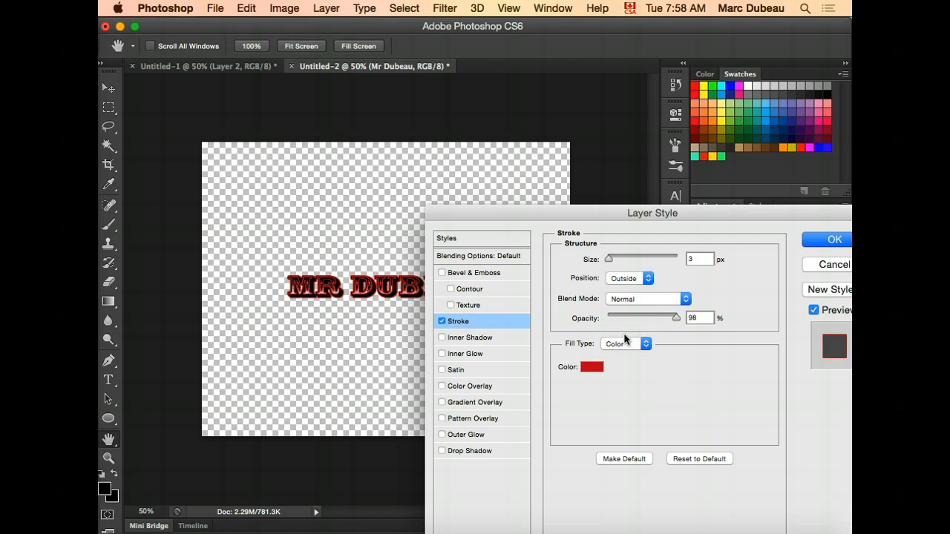
pyautogui.moveTo(676, 384)
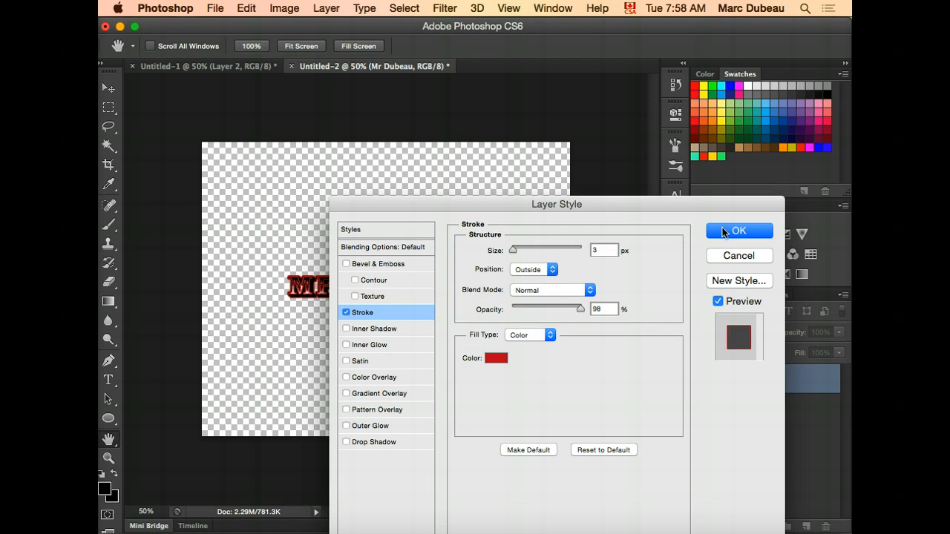
pyautogui.click(738, 231)
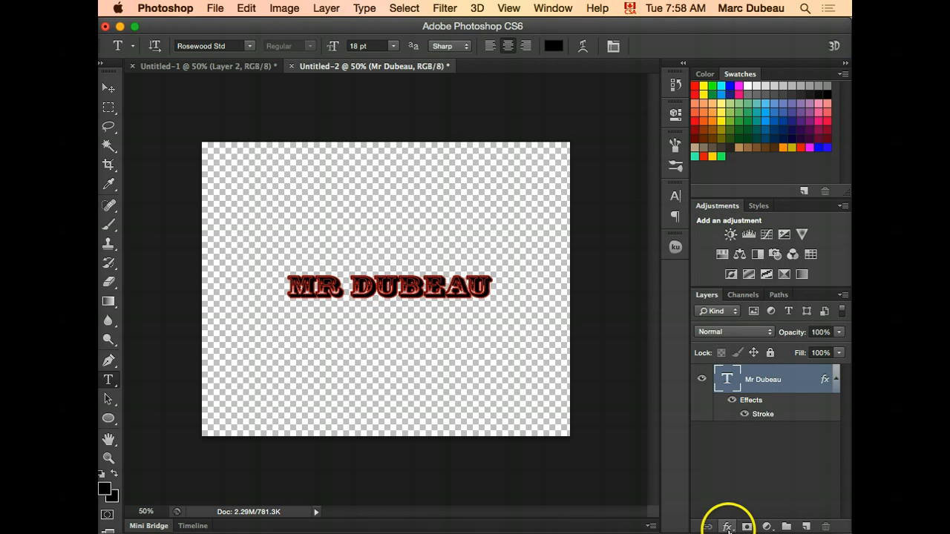
# Step: Add a Bevel & Emboss effect, keeping the Smooth technique
pyautogui.click(726, 527)
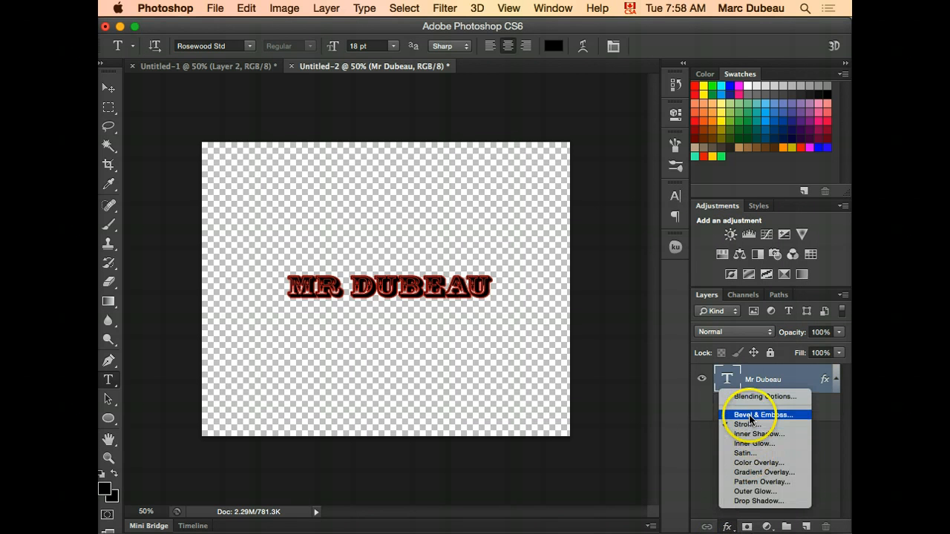
pyautogui.click(763, 414)
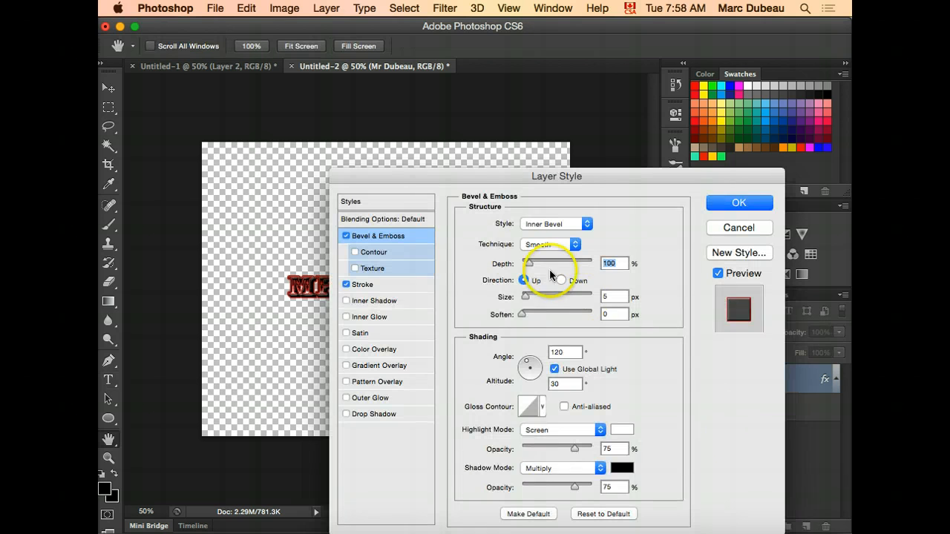
pyautogui.moveTo(557, 176); pyautogui.dragTo(645, 176)
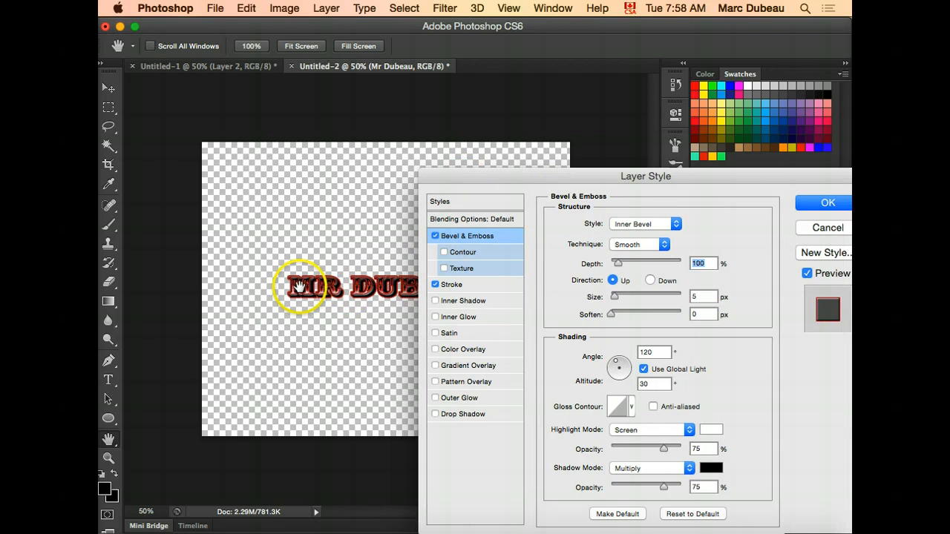
pyautogui.click(638, 244)
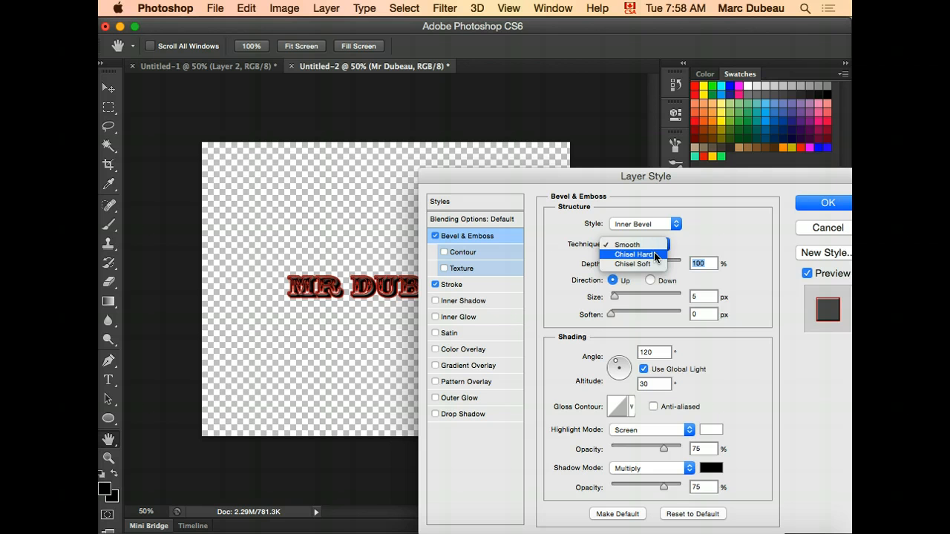
pyautogui.click(633, 254)
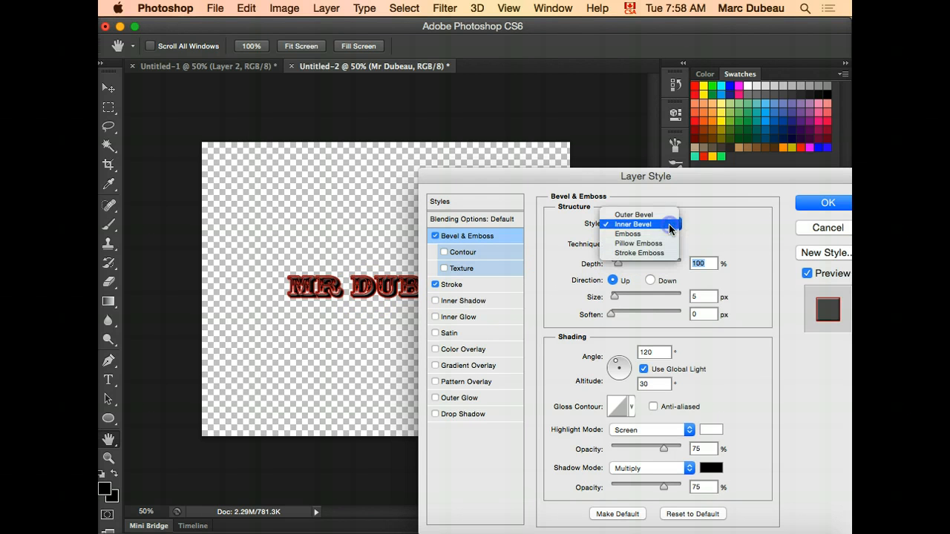
# Step: Try Emboss and Pillow Emboss, then settle on Outer Bevel with 13 px size
pyautogui.click(633, 214)
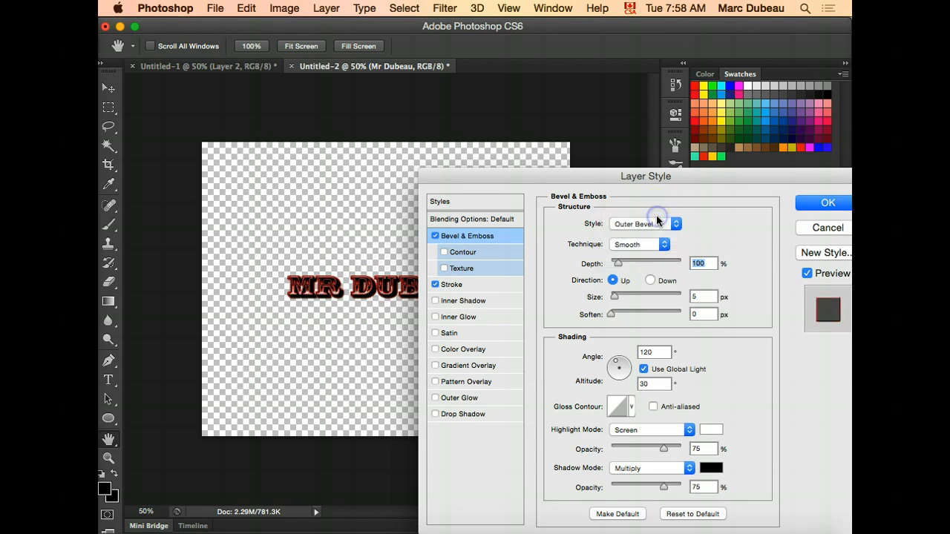
pyautogui.click(644, 224)
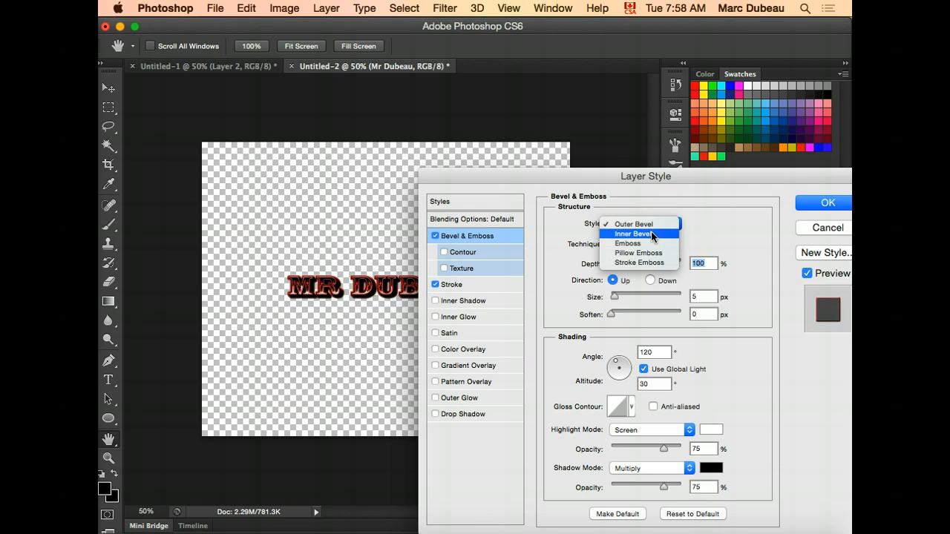
pyautogui.click(627, 243)
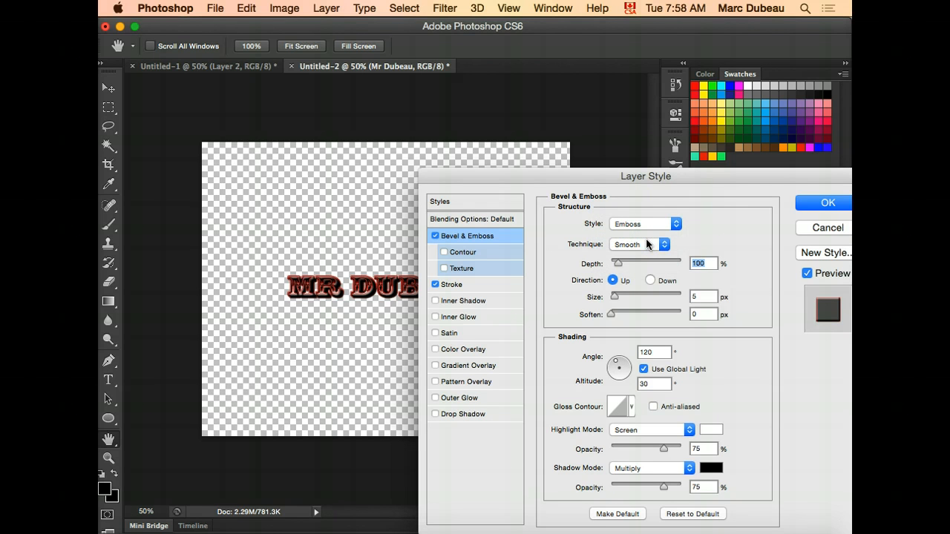
pyautogui.click(643, 224)
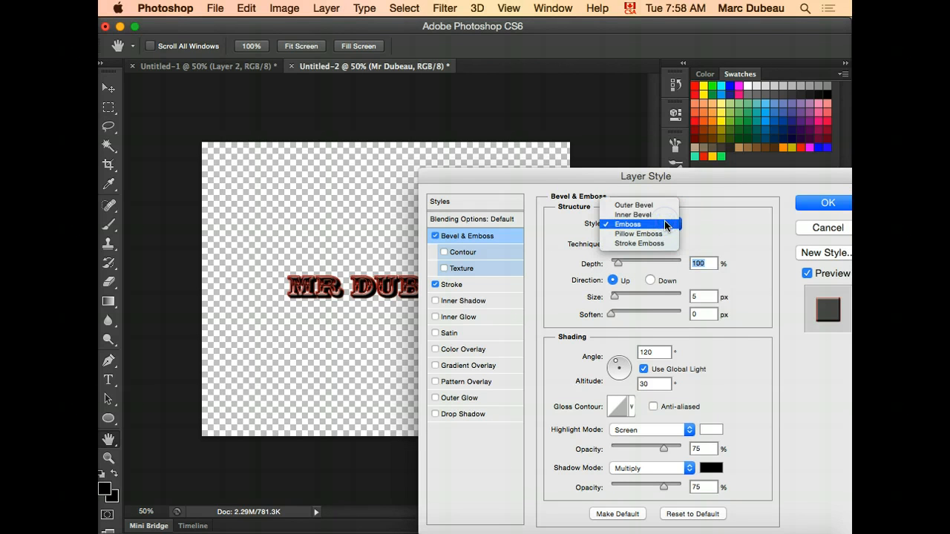
pyautogui.click(638, 233)
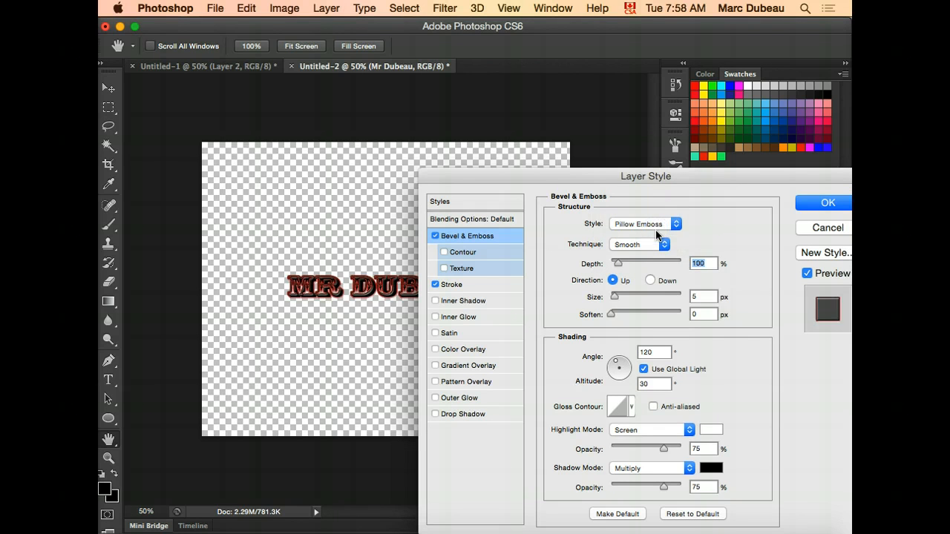
pyautogui.click(645, 223)
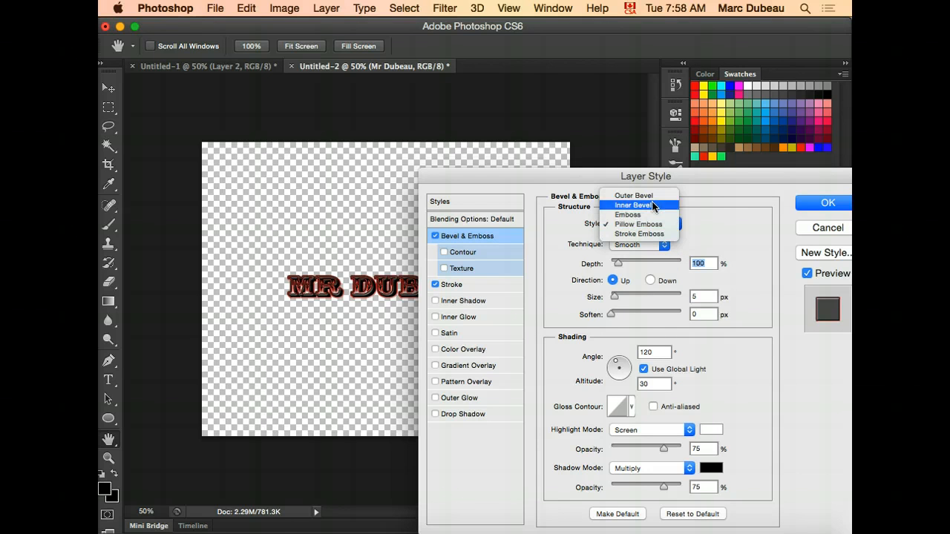
pyautogui.click(633, 195)
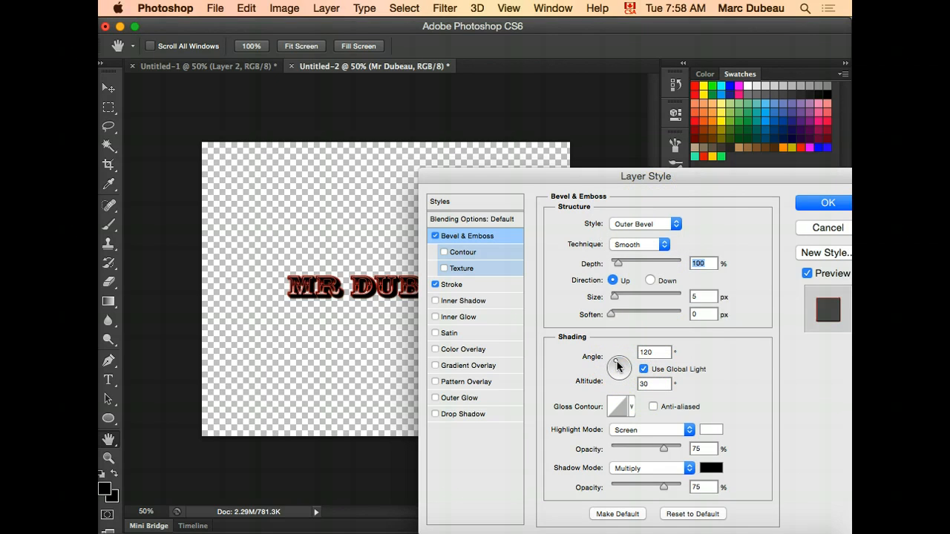
pyautogui.moveTo(615, 296); pyautogui.dragTo(620, 296)
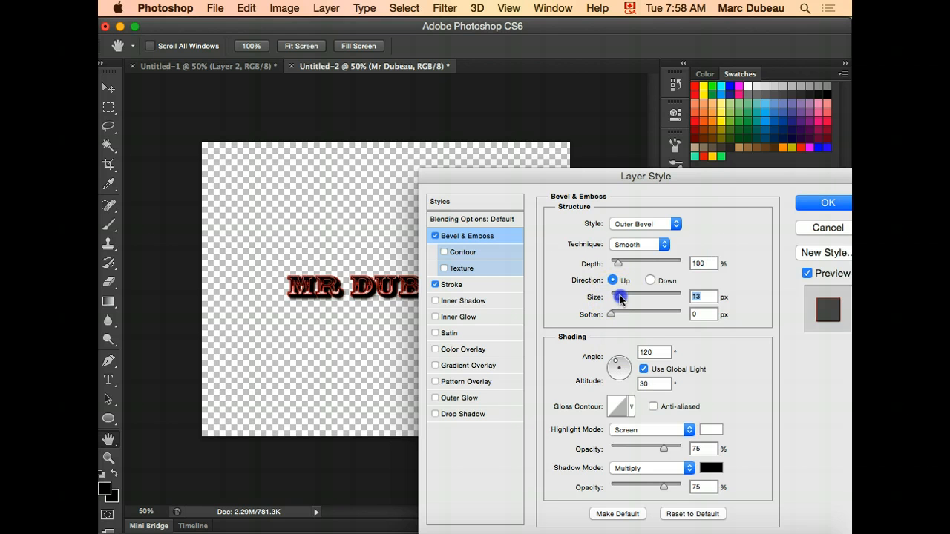
pyautogui.moveTo(617, 296); pyautogui.dragTo(645, 296)
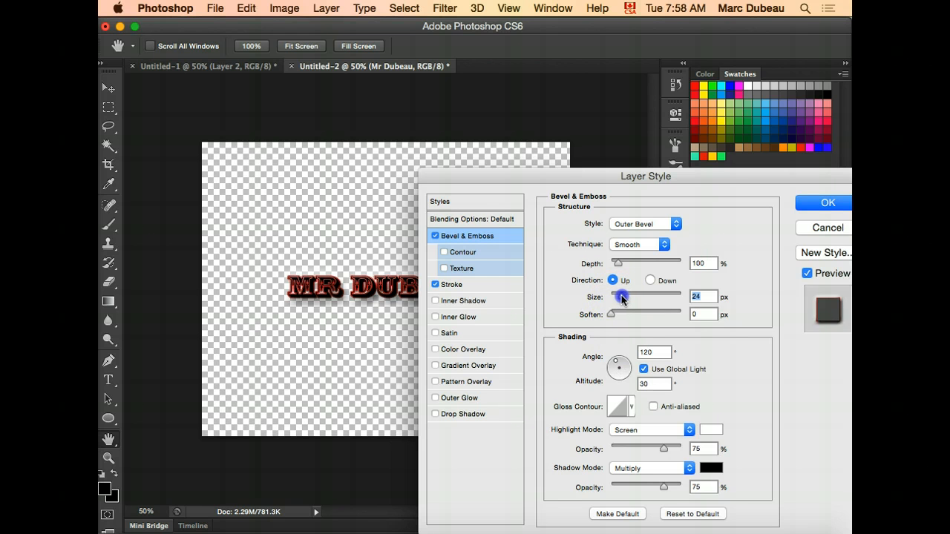
pyautogui.moveTo(637, 296); pyautogui.dragTo(617, 296)
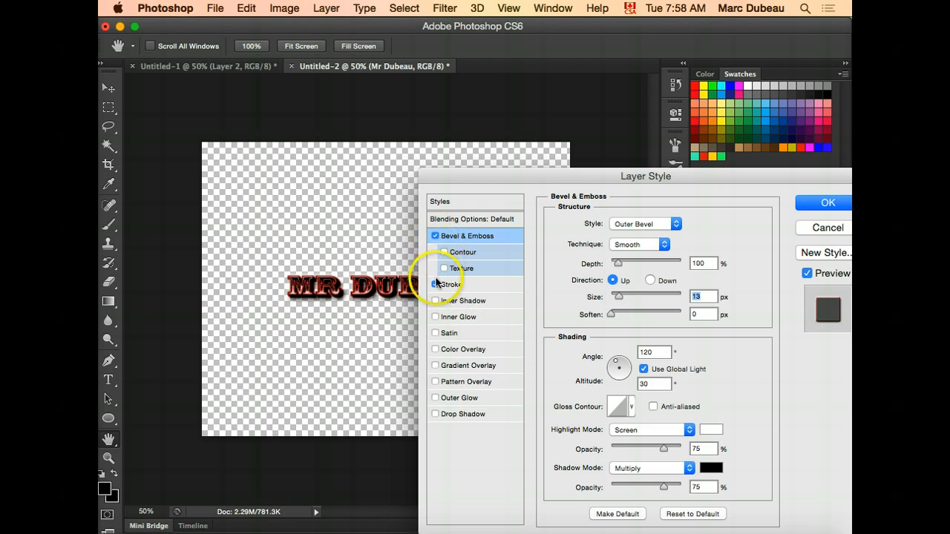
pyautogui.click(435, 284)
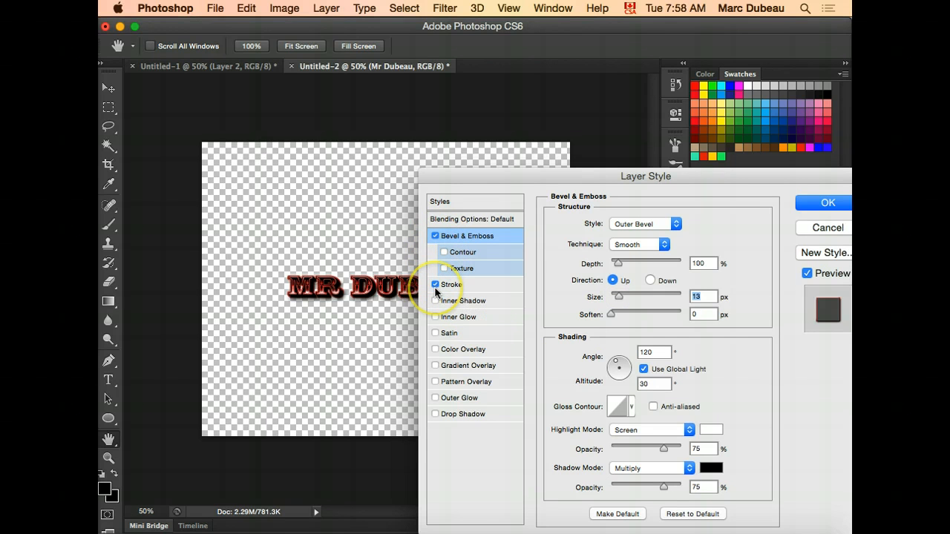
pyautogui.moveTo(435, 291)
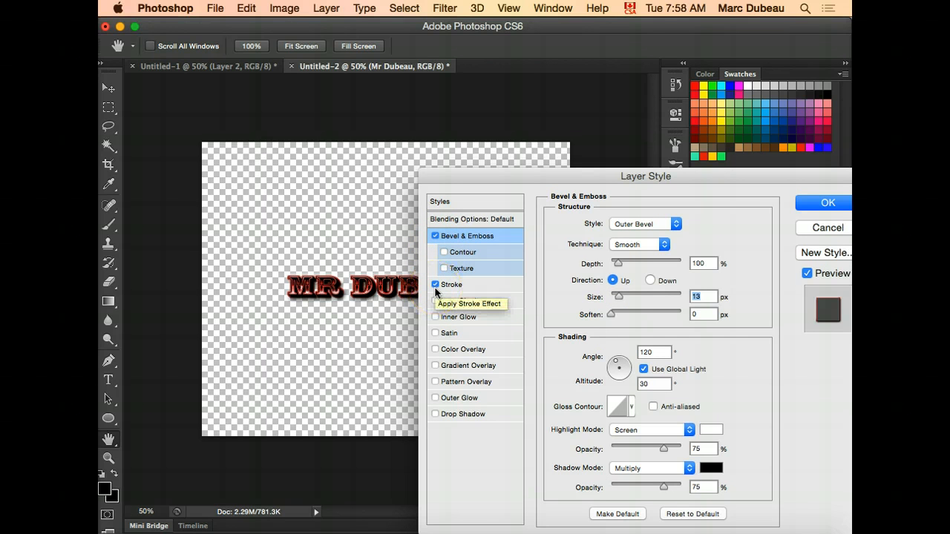
pyautogui.moveTo(439, 337)
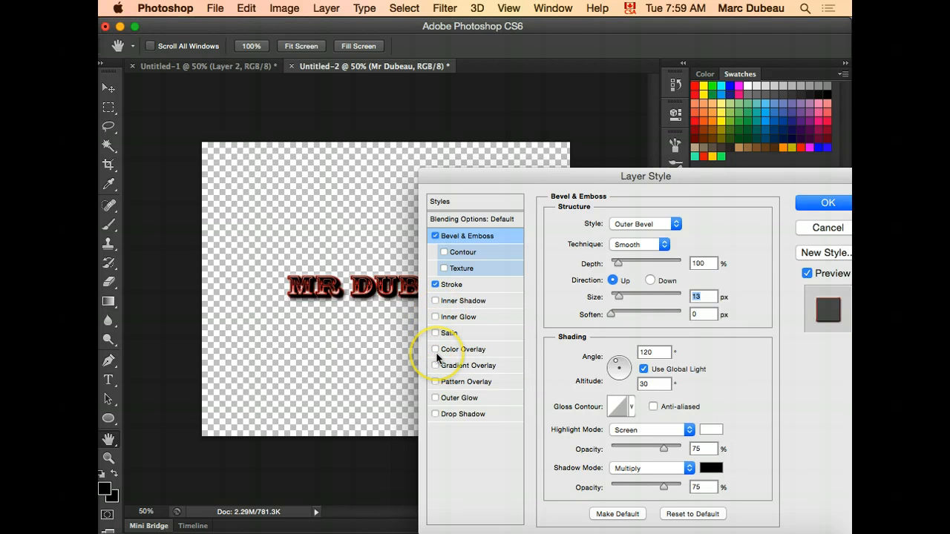
pyautogui.moveTo(453, 349)
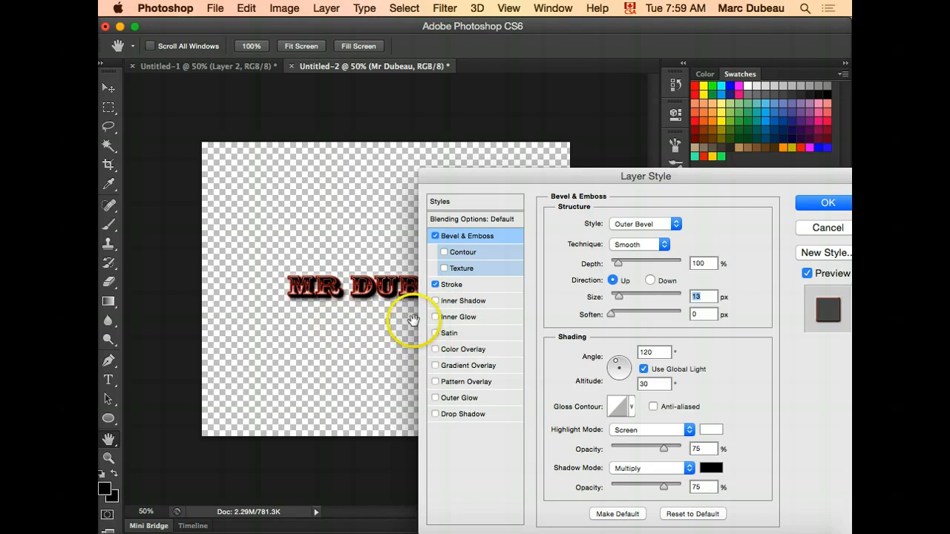
pyautogui.moveTo(367, 328)
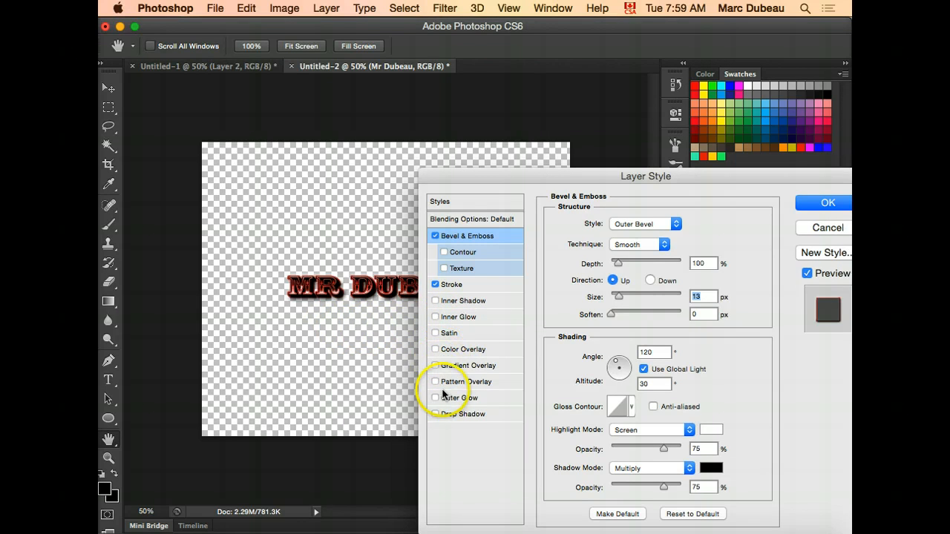
pyautogui.click(435, 414)
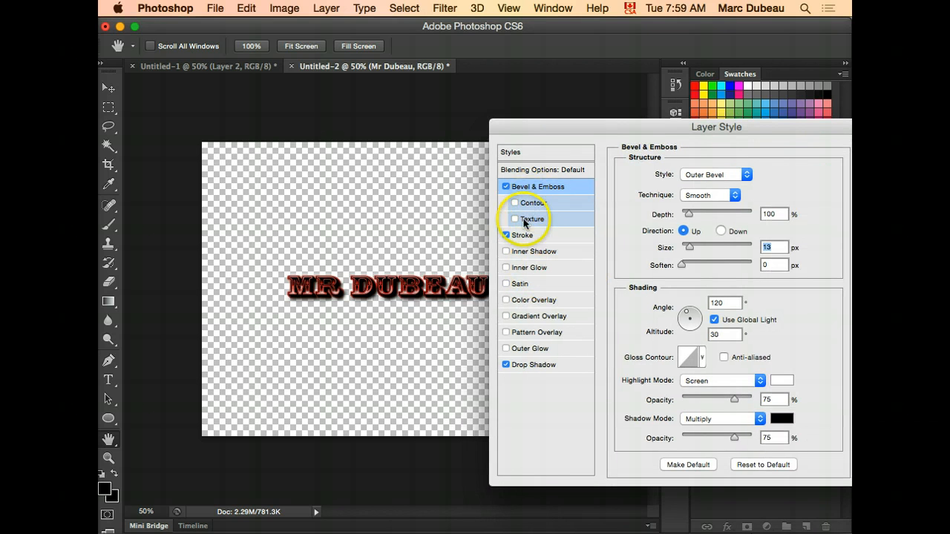
# Step: Add a Drop Shadow at 100% opacity with 13 px distance
pyautogui.click(534, 364)
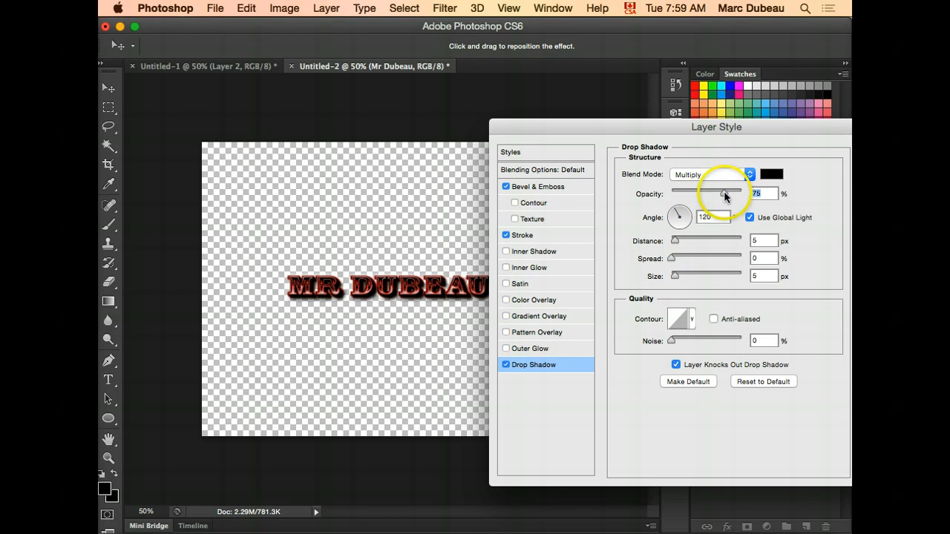
pyautogui.moveTo(722, 194); pyautogui.dragTo(742, 194)
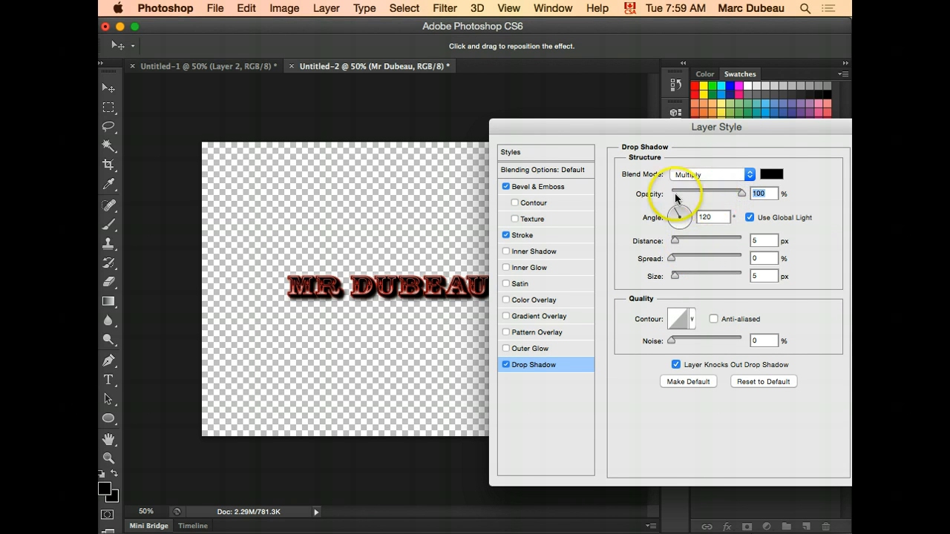
pyautogui.moveTo(675, 243)
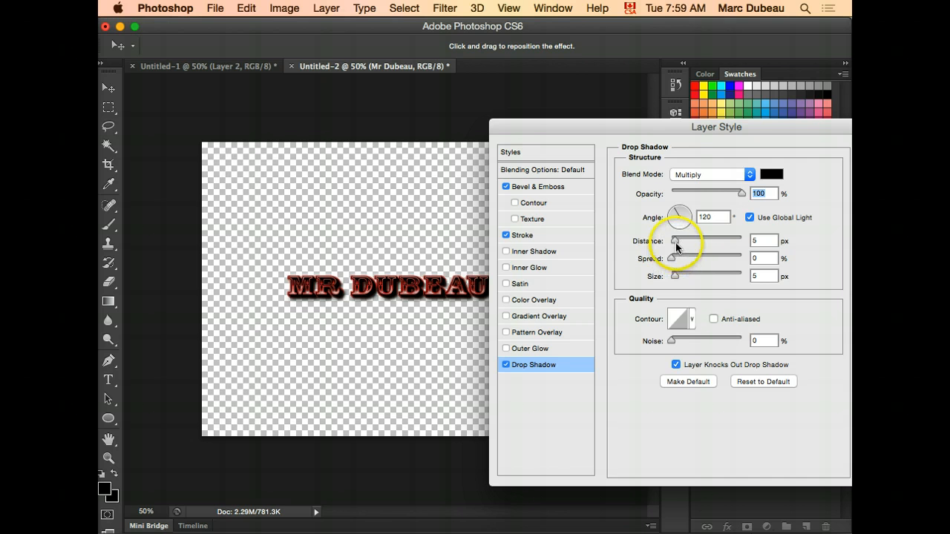
pyautogui.moveTo(676, 240); pyautogui.dragTo(691, 241)
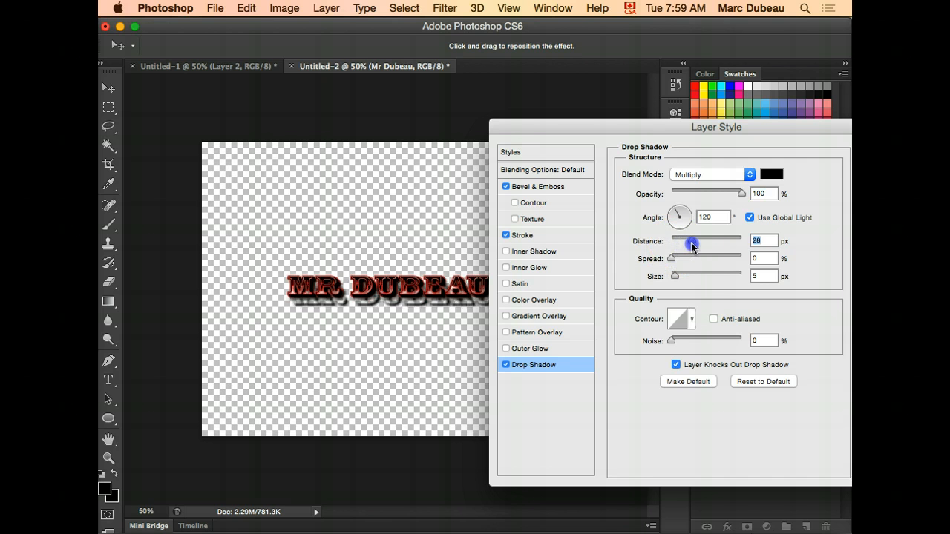
pyautogui.moveTo(692, 243); pyautogui.dragTo(684, 244)
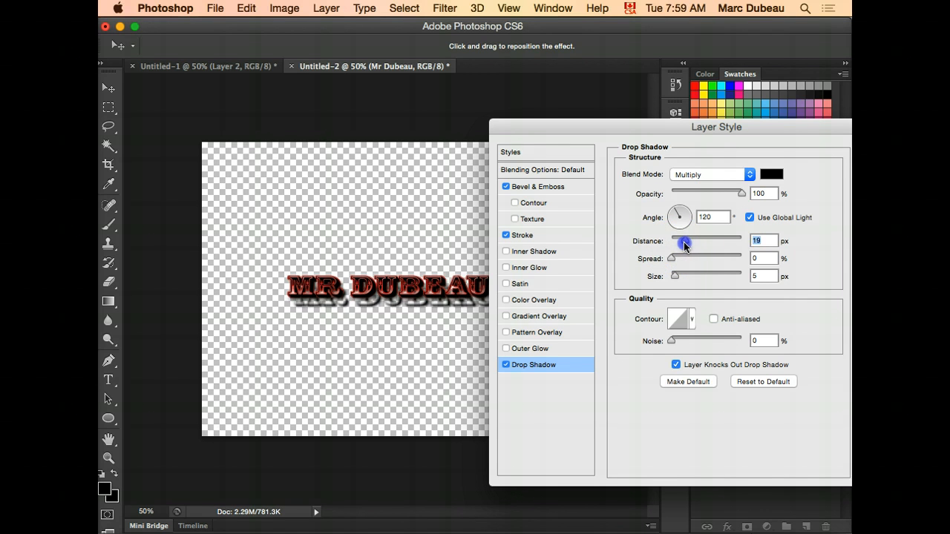
pyautogui.moveTo(684, 244); pyautogui.dragTo(680, 244)
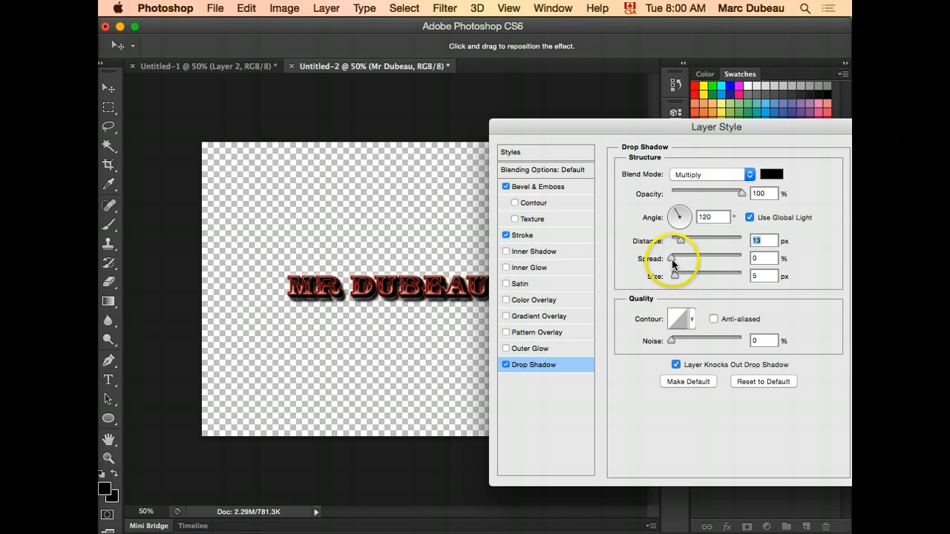
# Step: Set the shadow spread to 9% and size to 10 px, and enable Outer Glow
pyautogui.moveTo(671, 258); pyautogui.dragTo(683, 258)
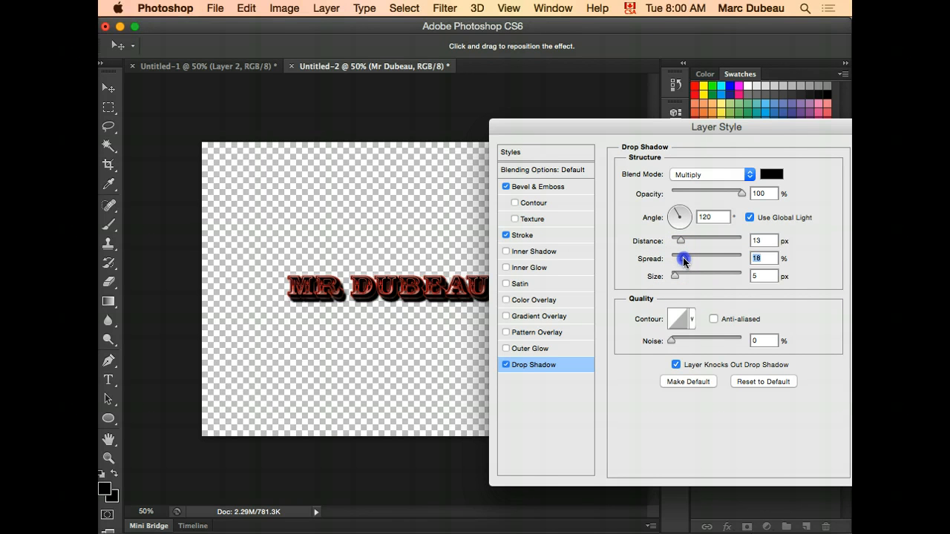
pyautogui.moveTo(683, 258); pyautogui.dragTo(677, 258)
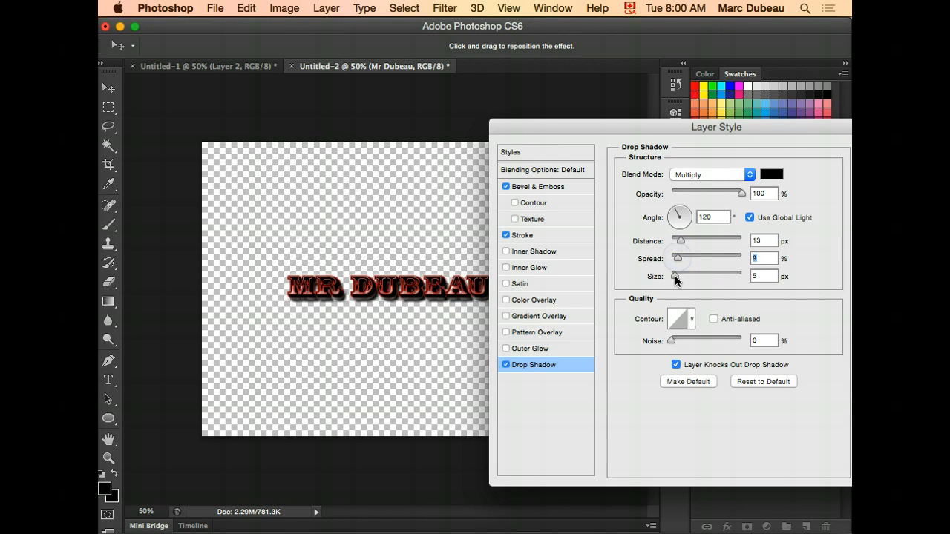
pyautogui.moveTo(674, 275); pyautogui.dragTo(681, 275)
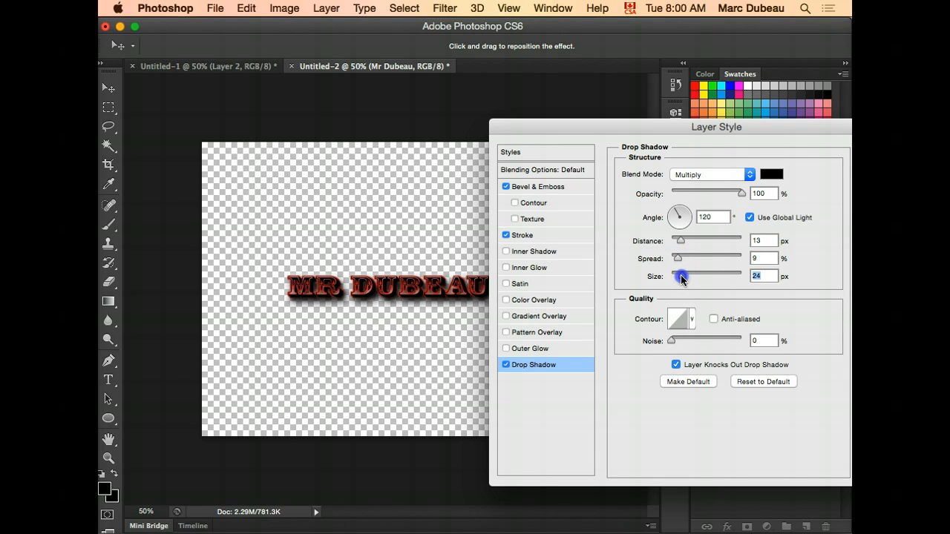
pyautogui.moveTo(681, 276); pyautogui.dragTo(677, 276)
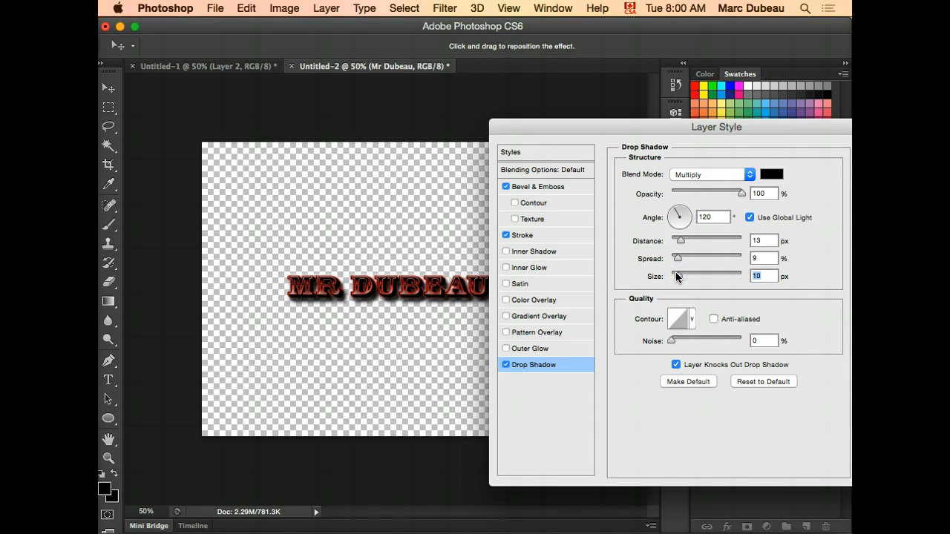
pyautogui.click(533, 348)
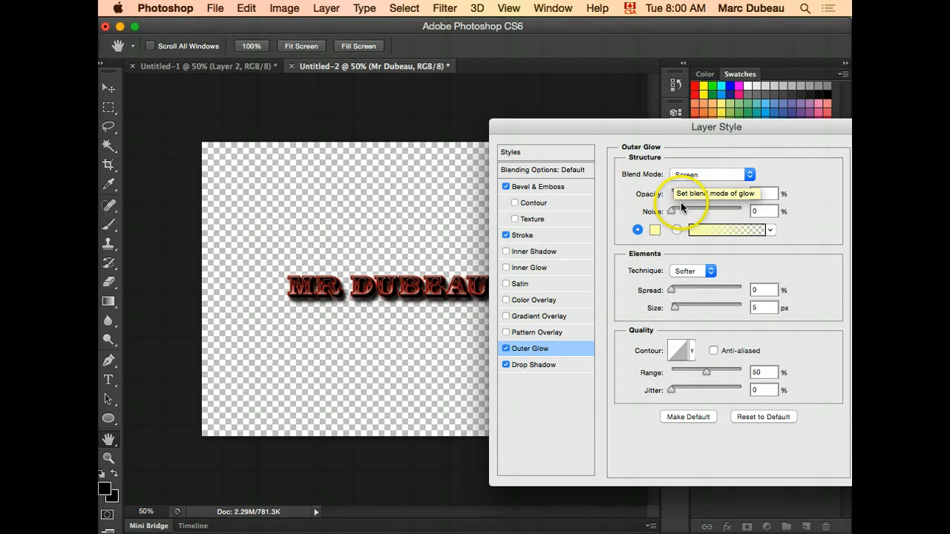
# Step: Raise the outer glow opacity to 100%, then turn Outer Glow back off
pyautogui.moveTo(672, 193); pyautogui.dragTo(733, 194)
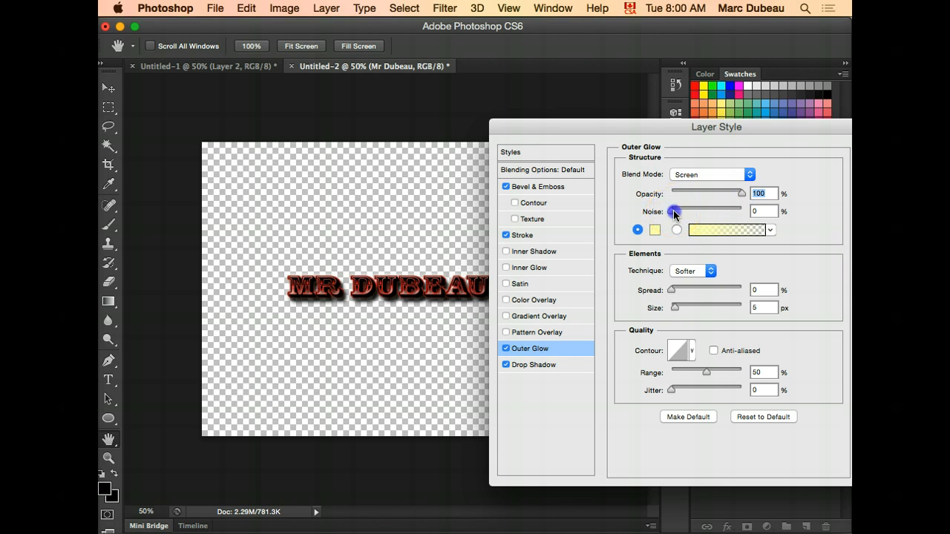
pyautogui.moveTo(673, 211); pyautogui.dragTo(677, 212)
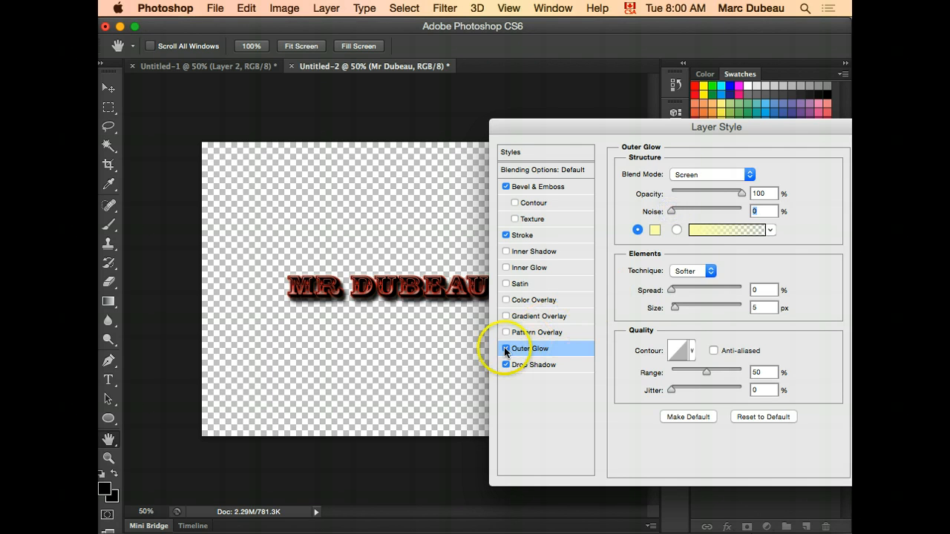
pyautogui.click(506, 348)
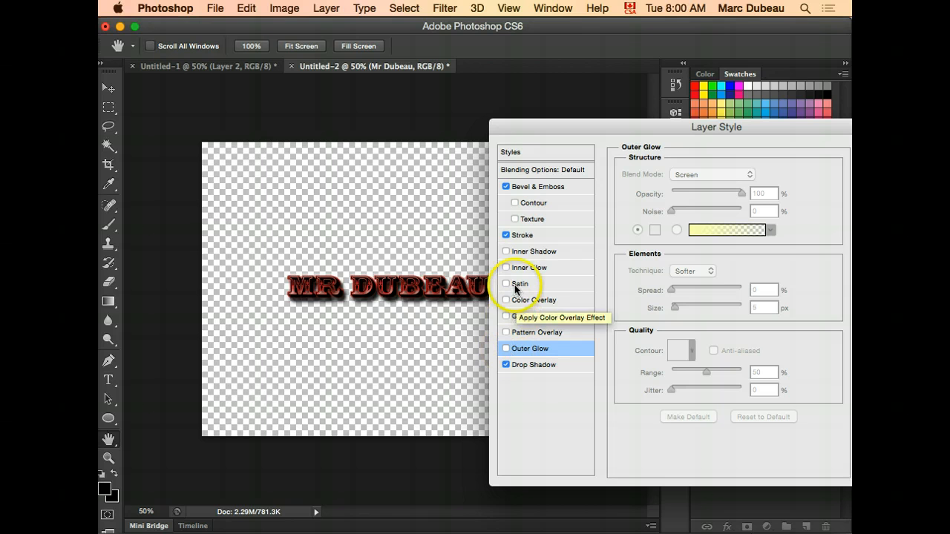
pyautogui.moveTo(536, 234)
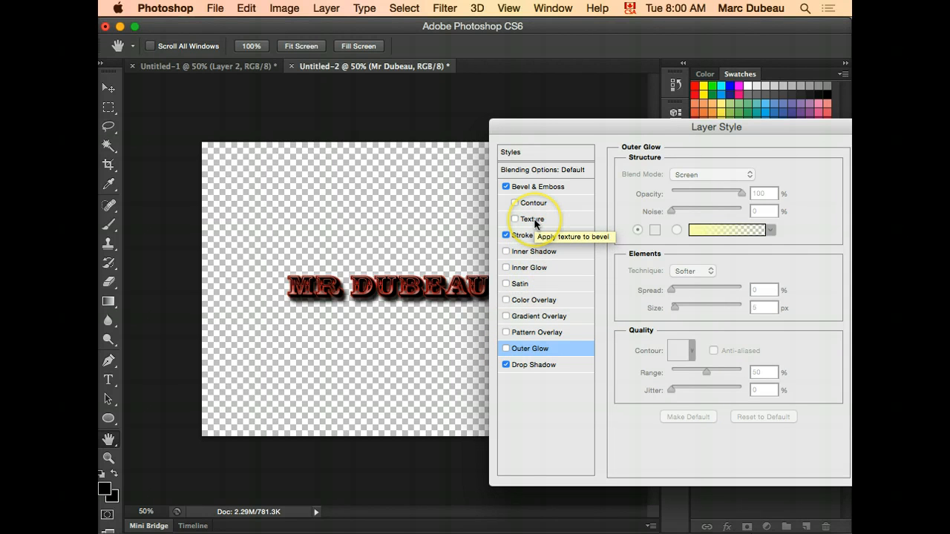
pyautogui.click(515, 219)
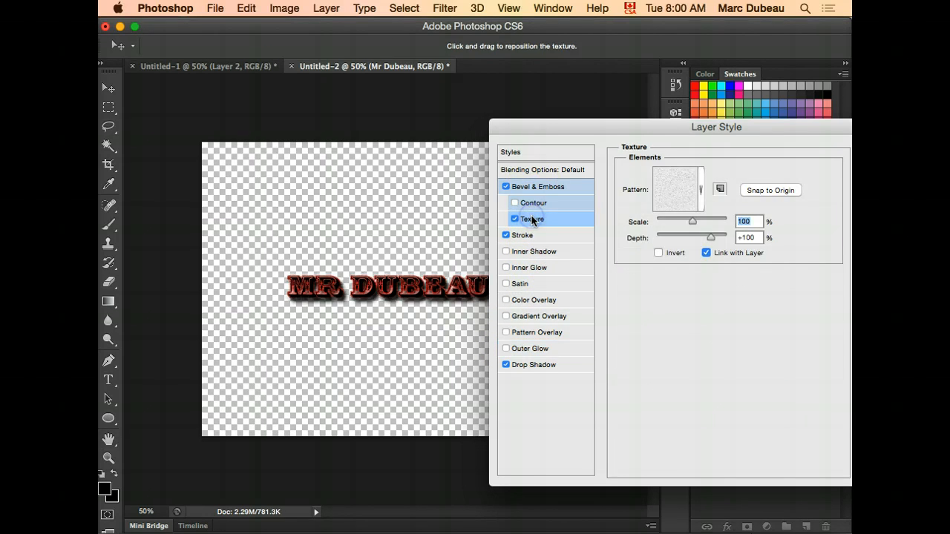
pyautogui.click(697, 190)
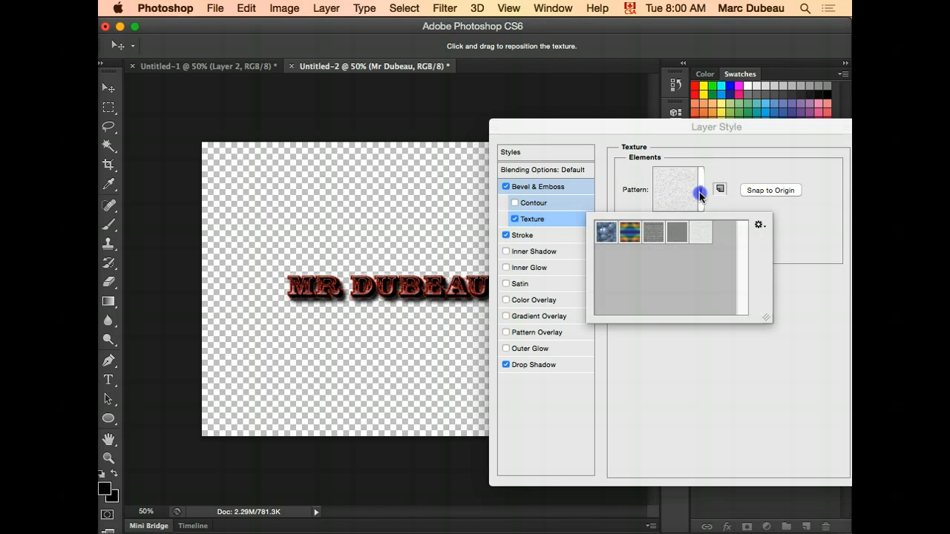
pyautogui.click(606, 233)
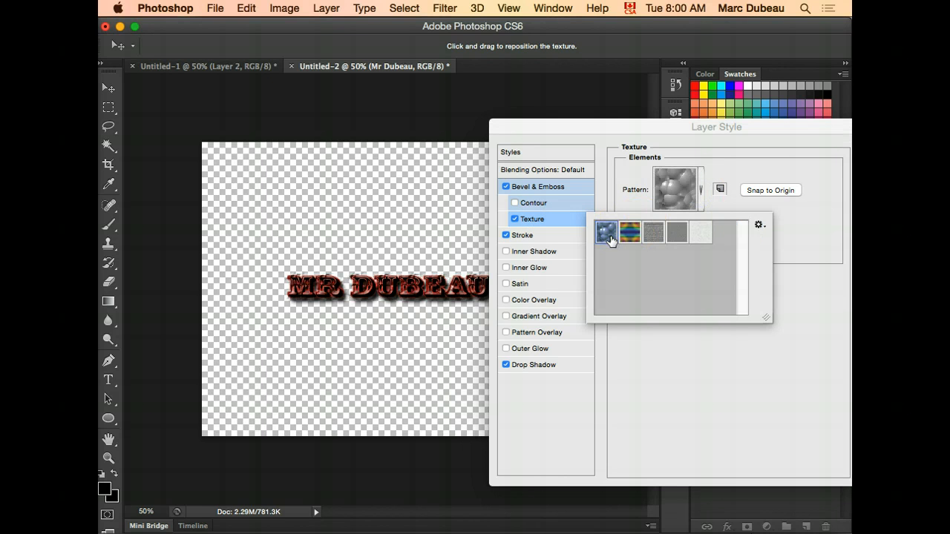
pyautogui.click(630, 232)
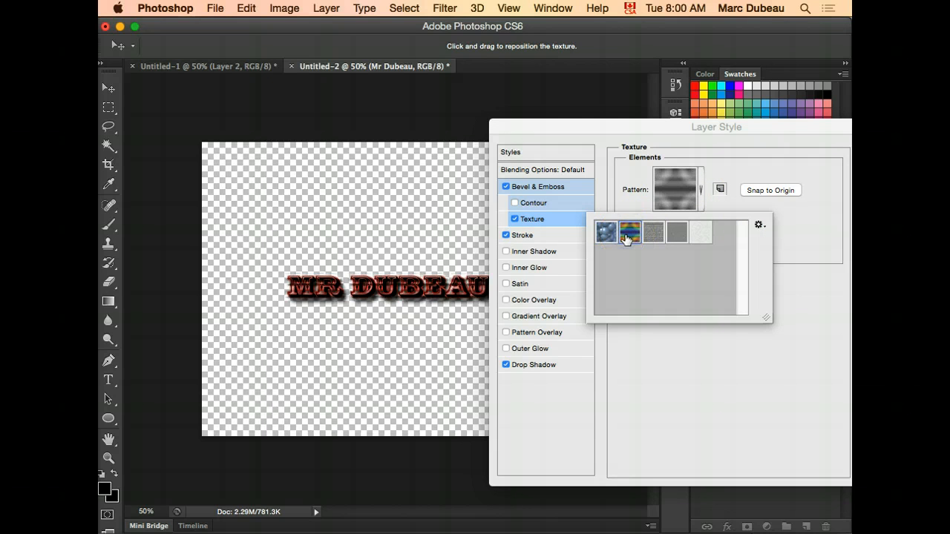
pyautogui.click(652, 231)
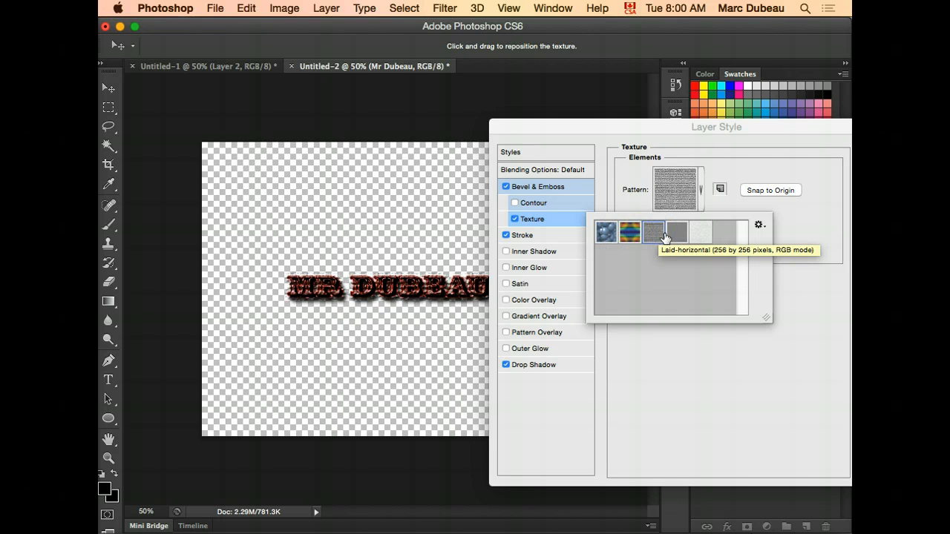
pyautogui.click(676, 231)
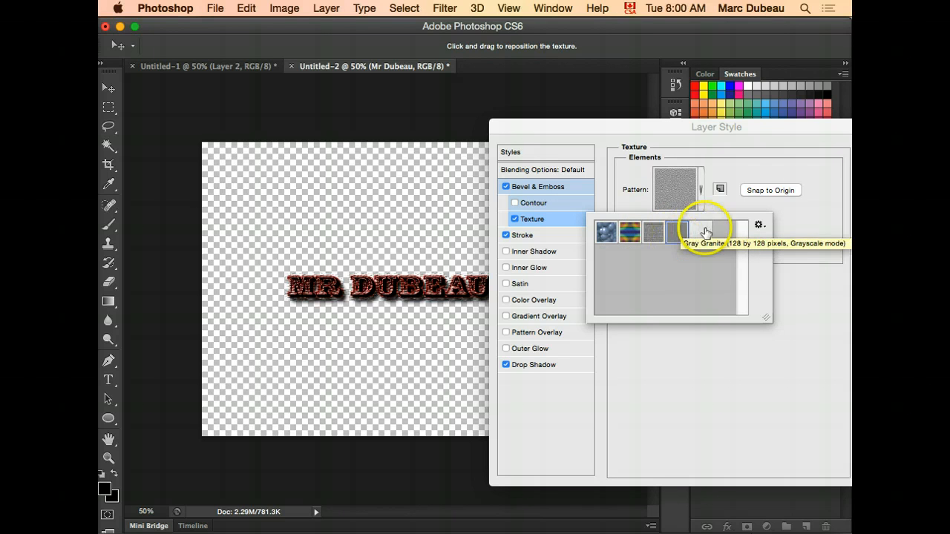
pyautogui.click(700, 232)
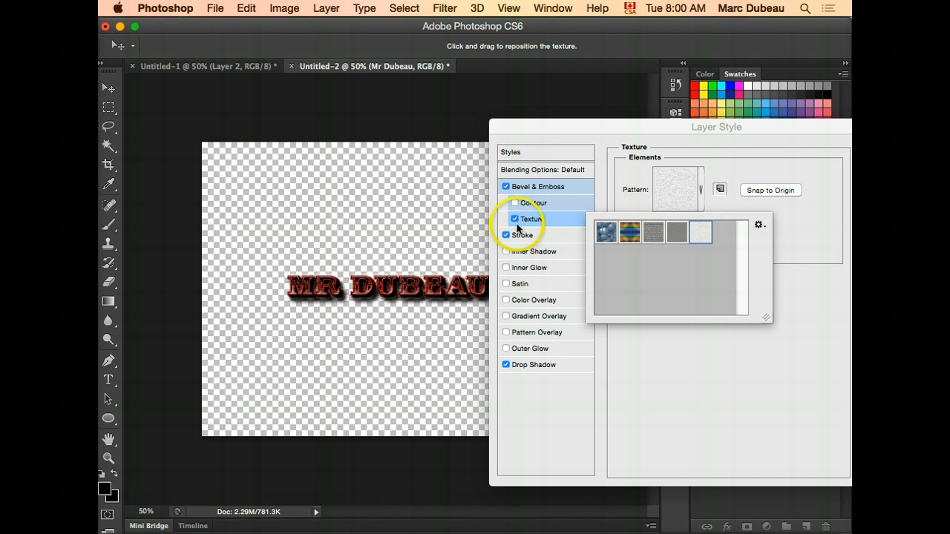
pyautogui.click(533, 203)
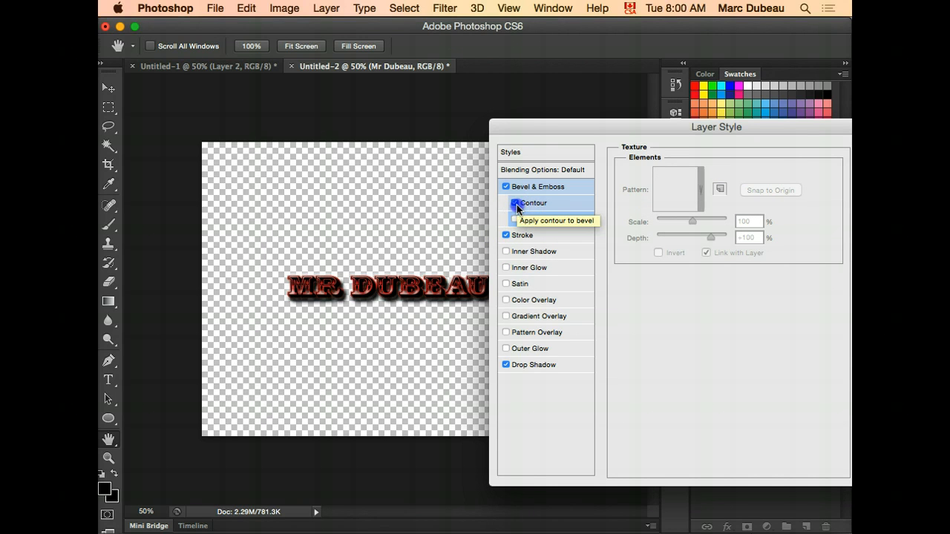
pyautogui.click(533, 202)
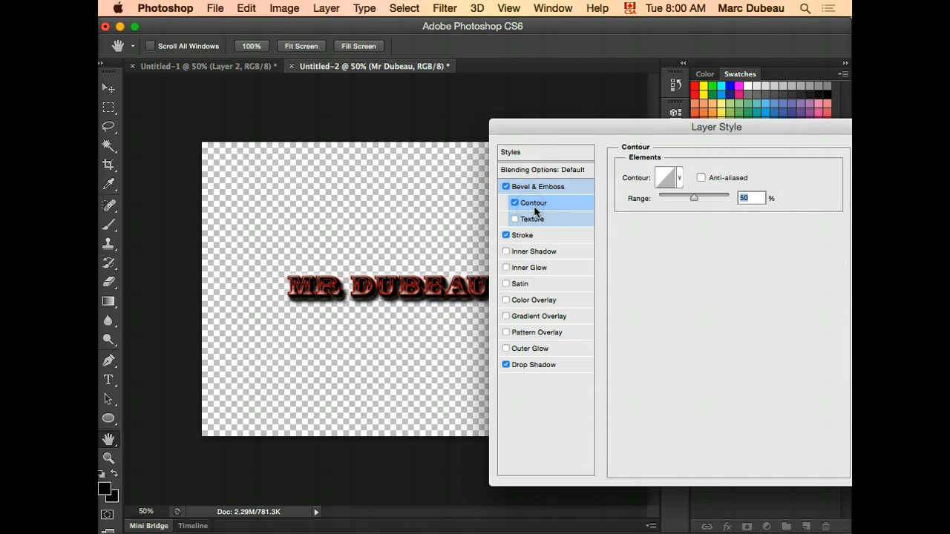
pyautogui.click(506, 202)
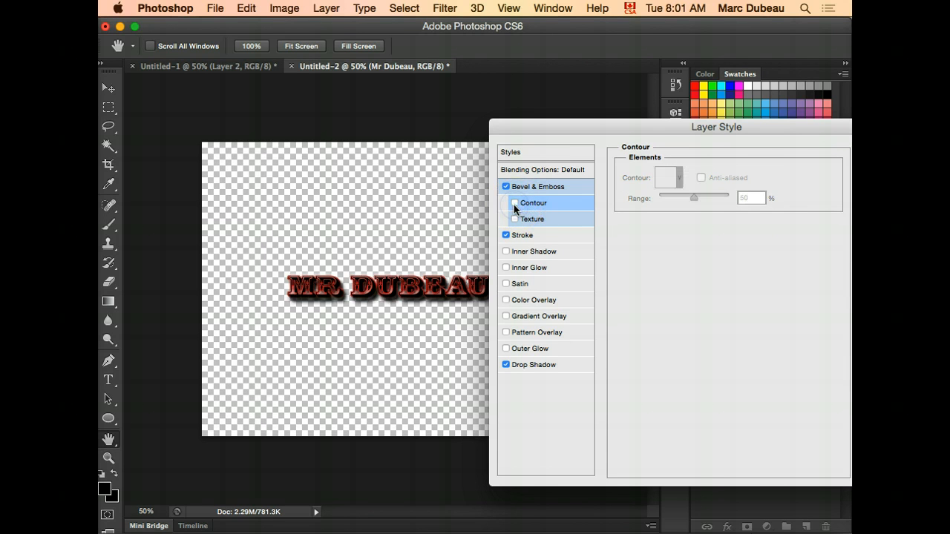